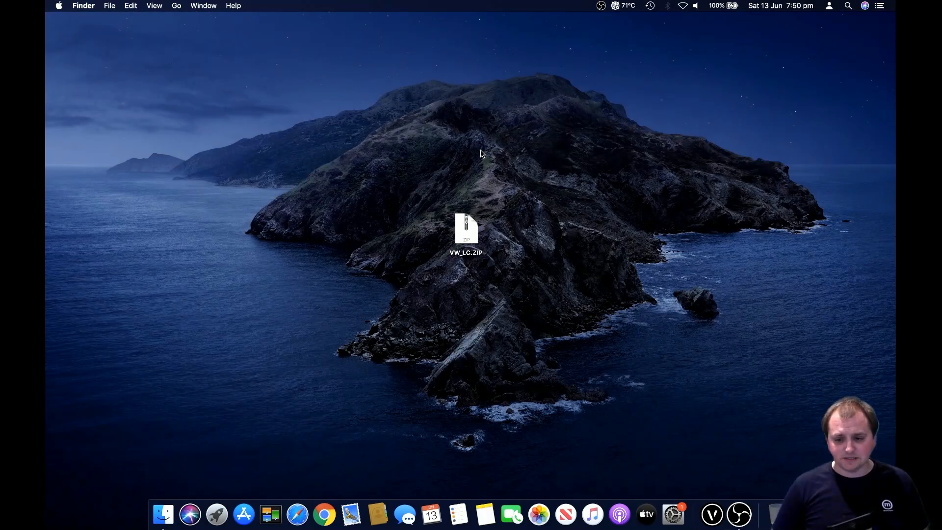
mouse_move(443, 215)
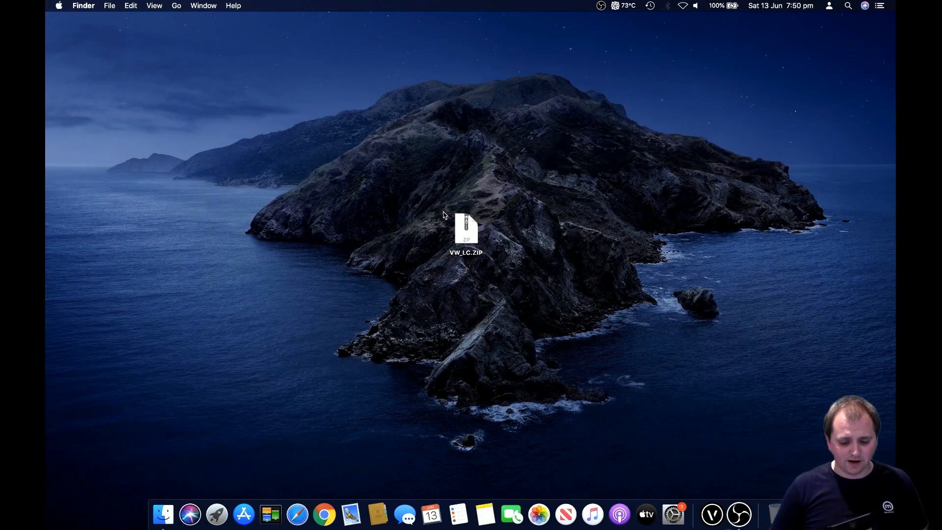
mouse_move(459, 227)
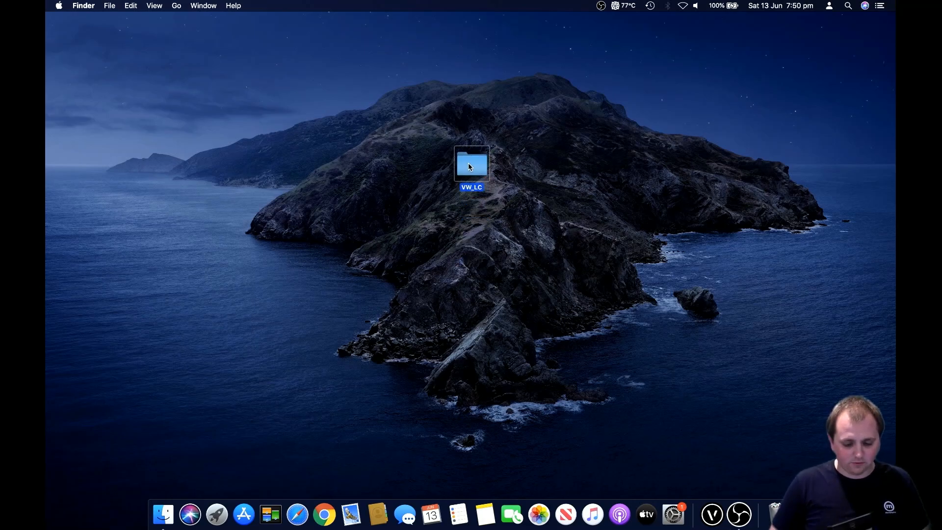
Go into VW_LC > Mac and select the LCExport2020.vwlibrary file
double_click(471, 163)
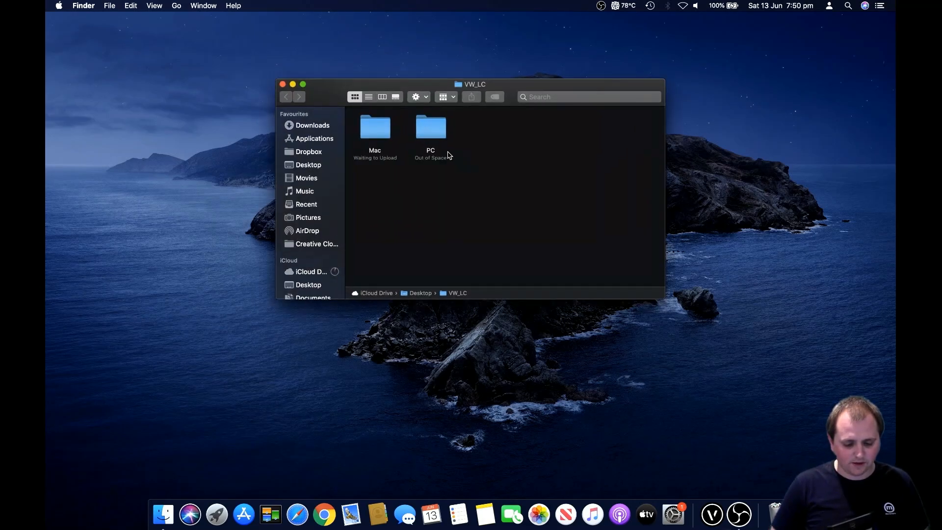
double_click(374, 126)
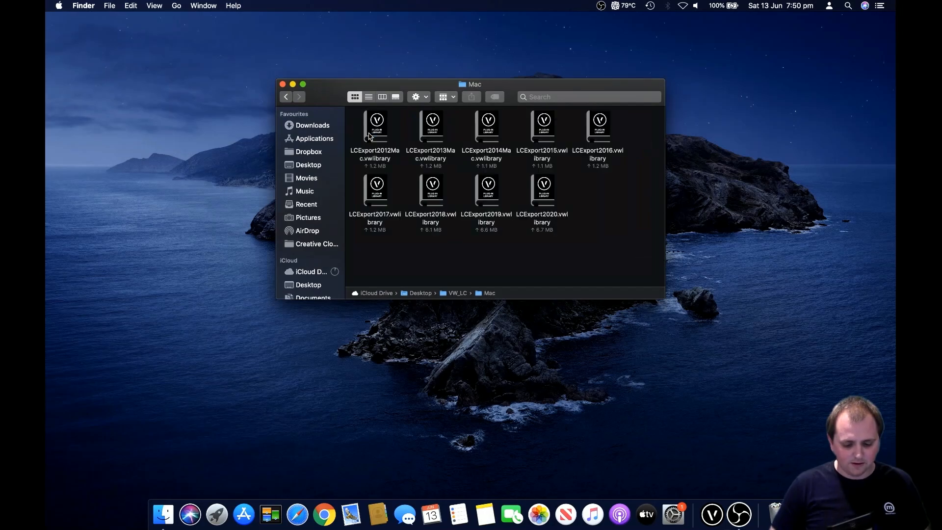
left_click(543, 189)
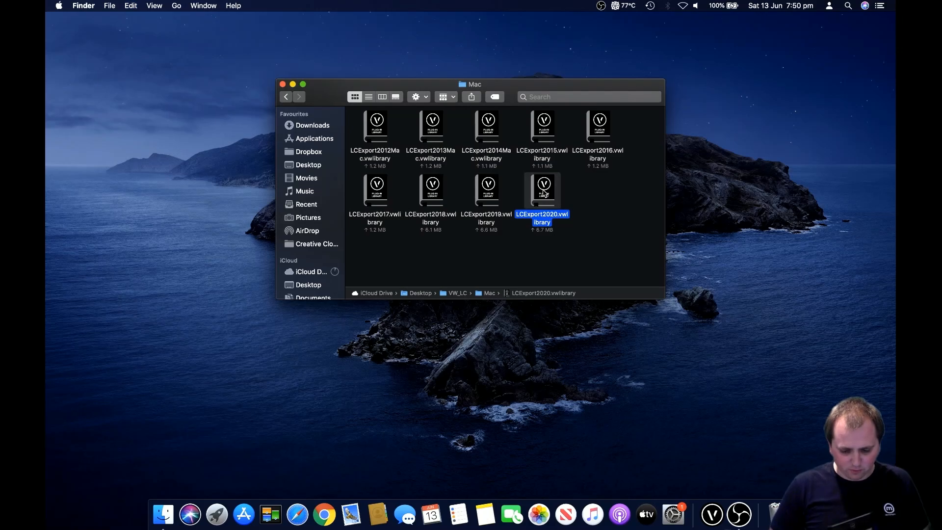
mouse_move(612, 130)
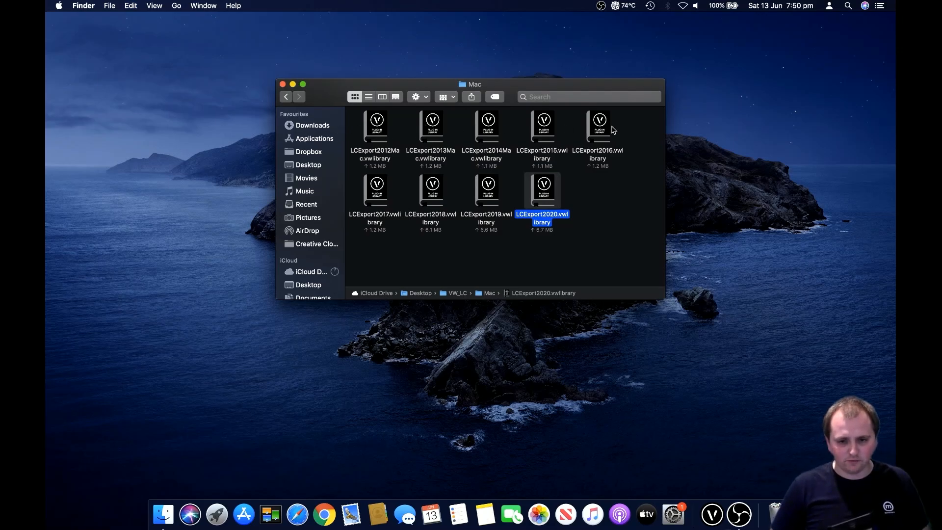
mouse_move(565, 184)
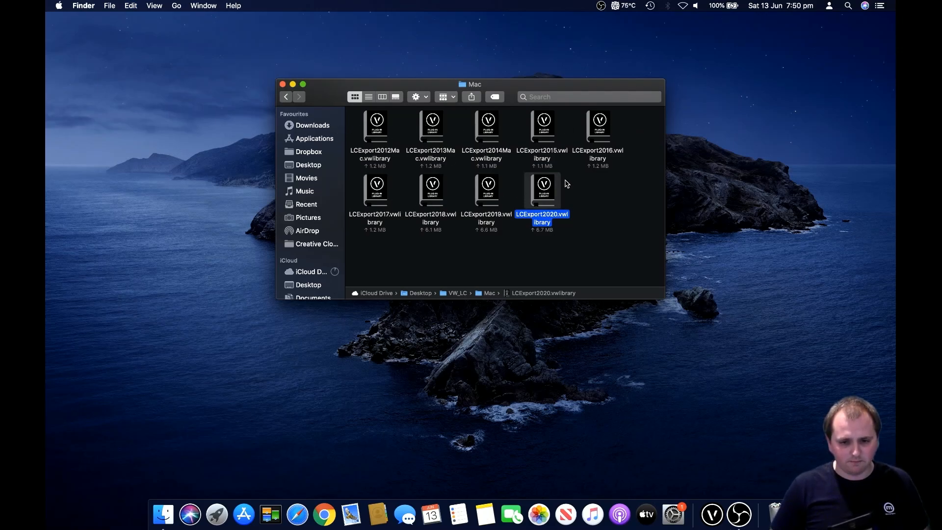
mouse_move(371, 131)
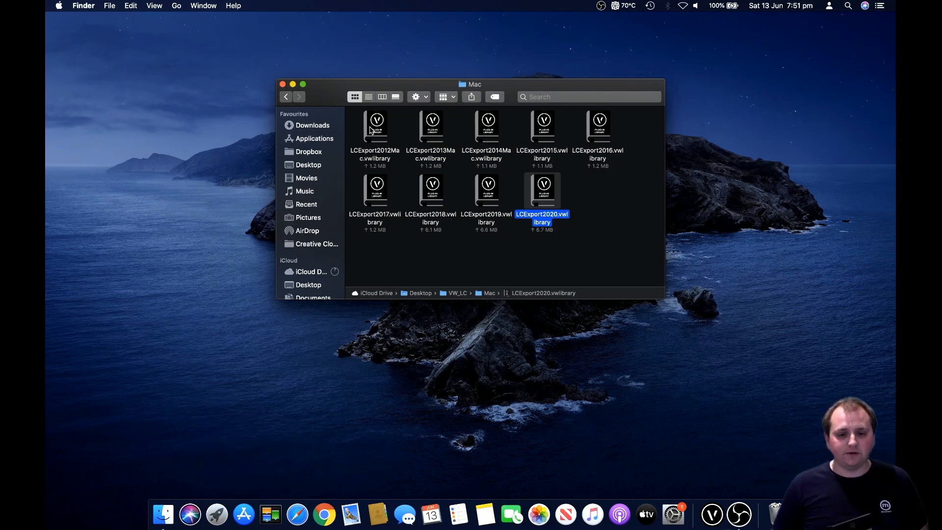
mouse_move(500, 194)
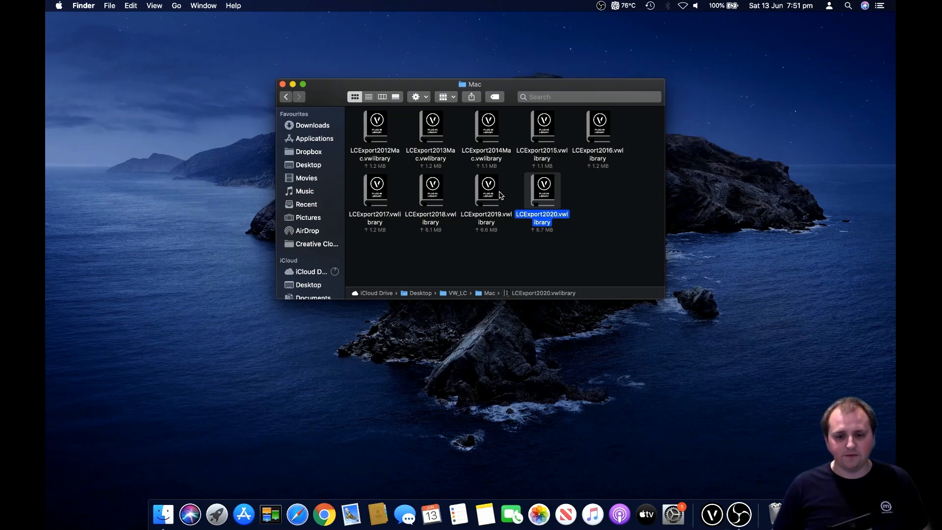
mouse_move(466, 208)
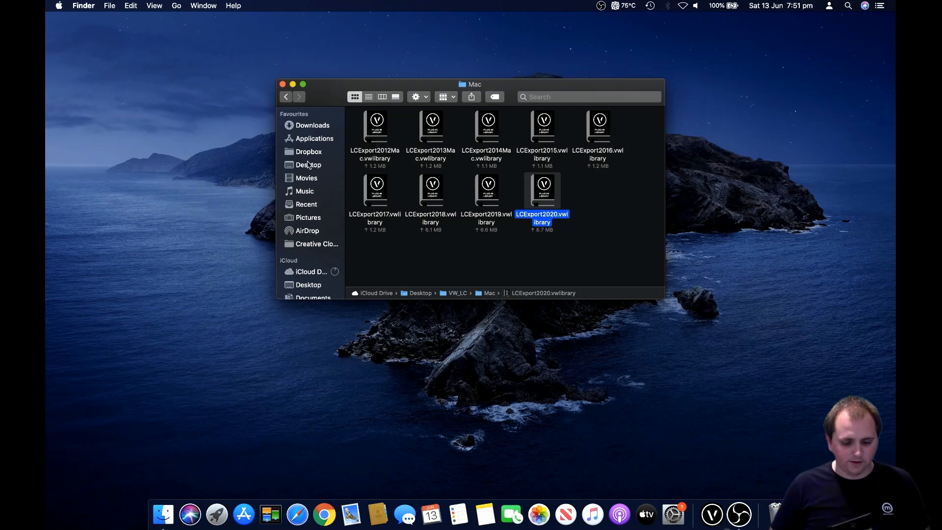
Navigate to Applications > Vectorworks 2020 > Plug-Ins and place LCExport2020.vwlibrary there
left_click(315, 139)
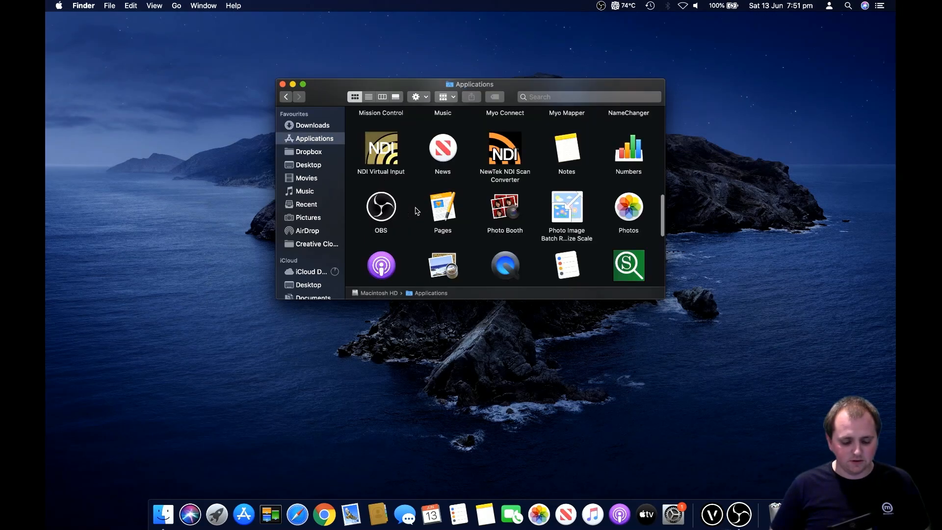
scroll("down", 3)
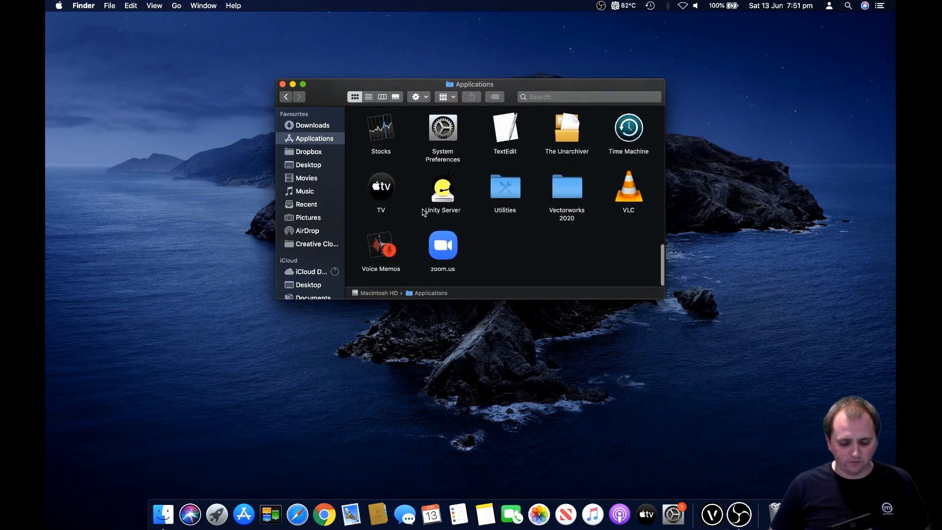
double_click(566, 187)
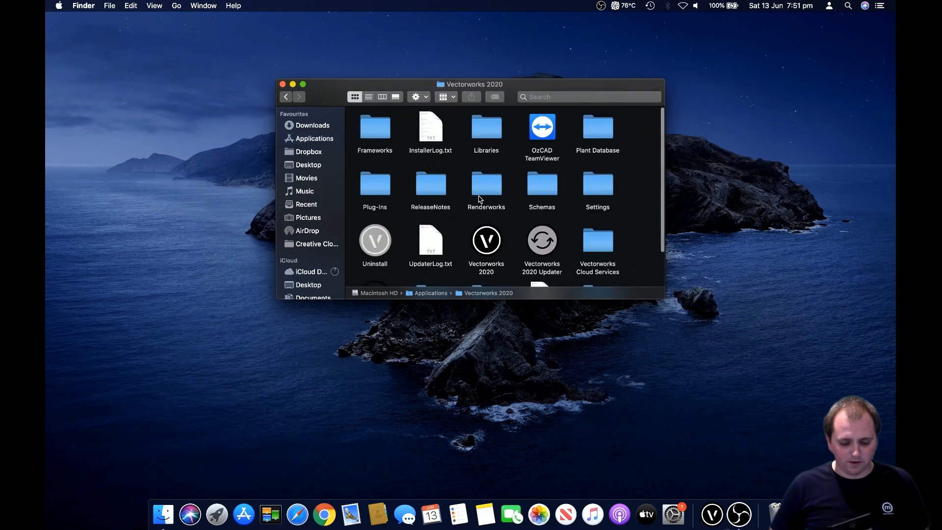
left_click(374, 184)
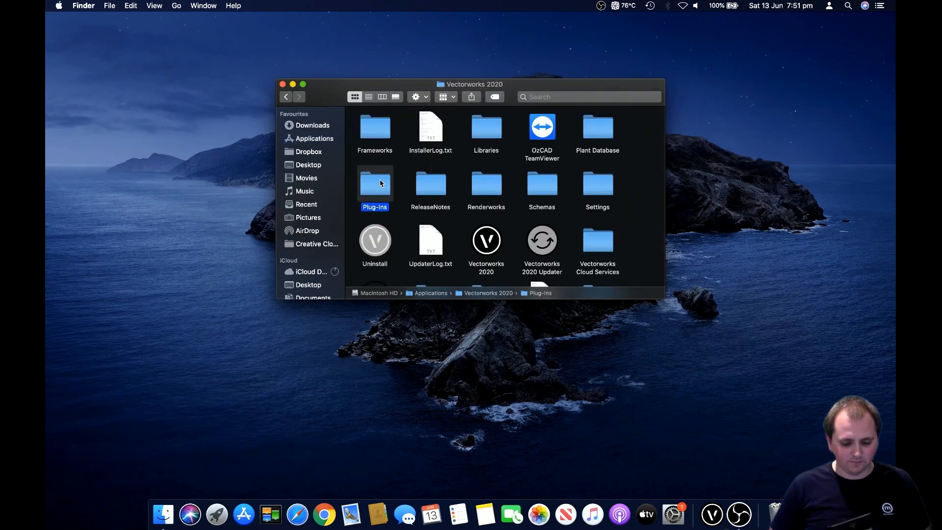
double_click(374, 183)
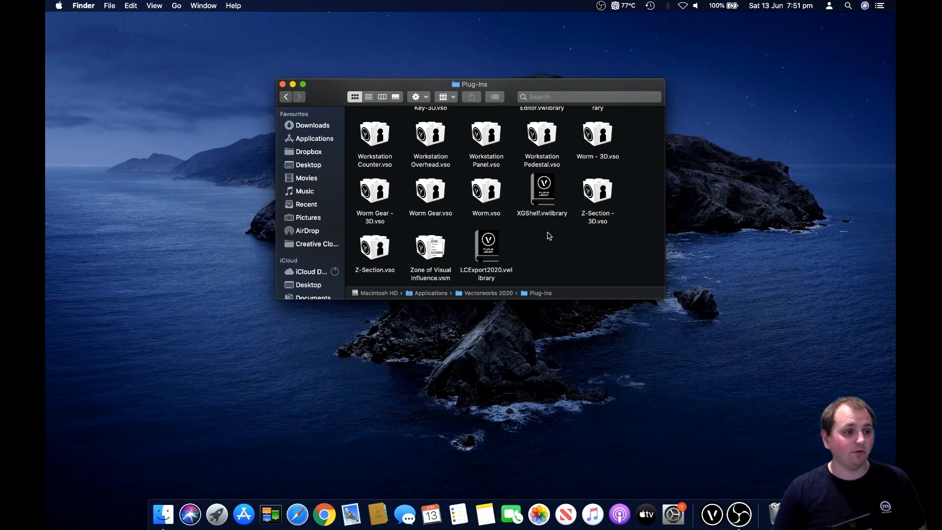
left_click(713, 514)
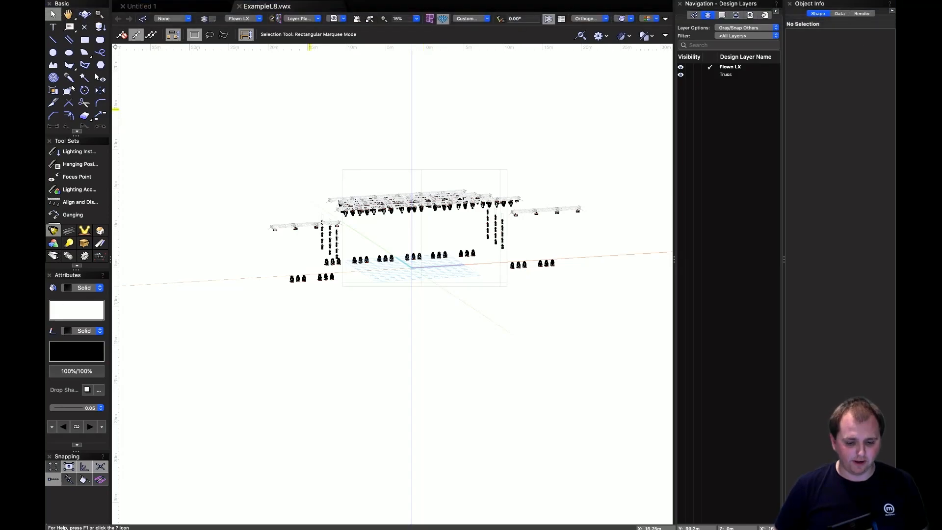
mouse_move(518, 278)
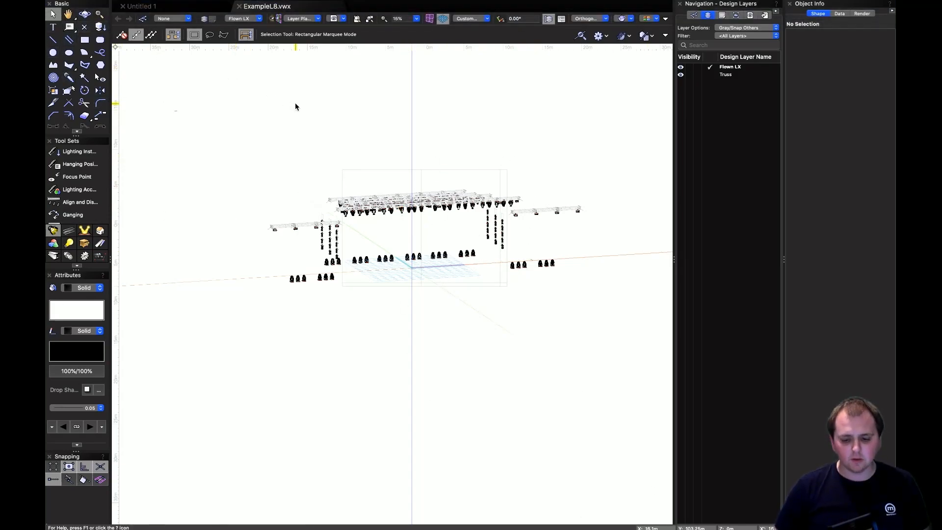
mouse_move(272, 58)
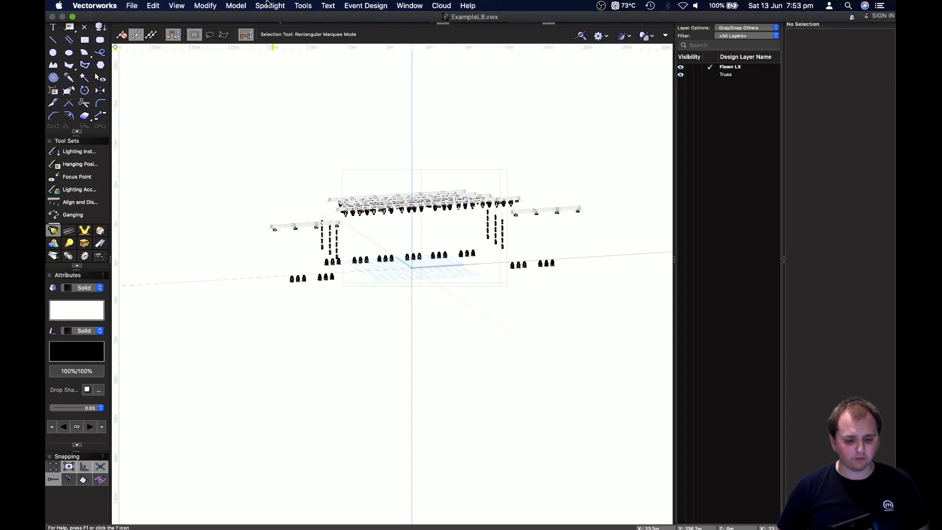
In the Workspace Editor's Menus list, expand the LC command category
left_click(304, 6)
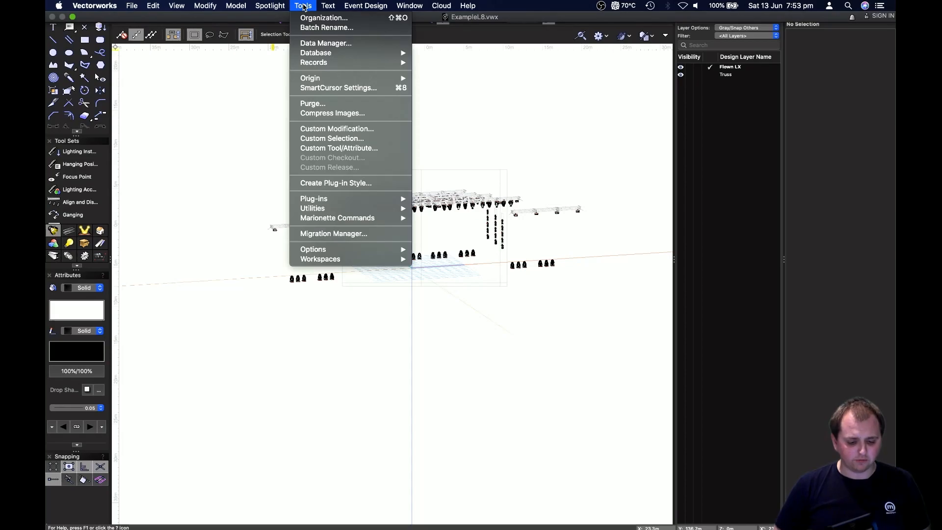
mouse_move(320, 259)
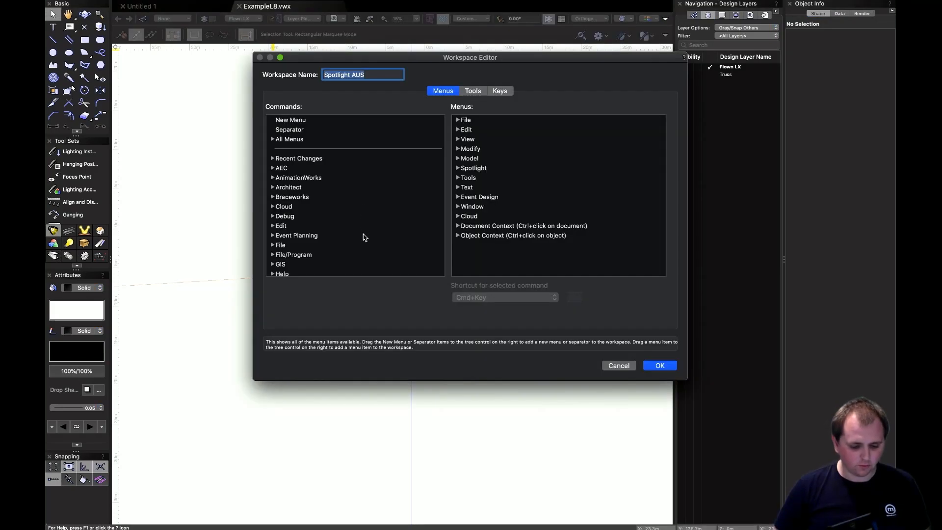
scroll("down", 3)
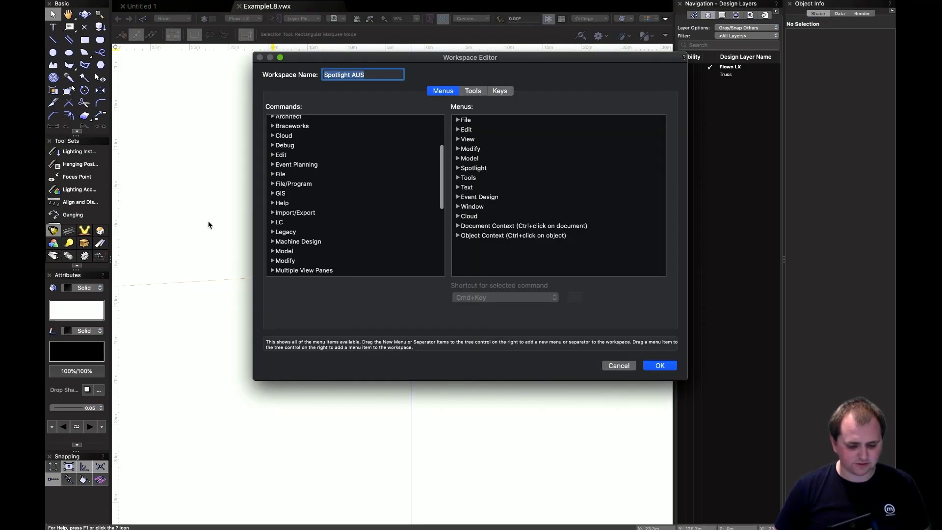
left_click(272, 222)
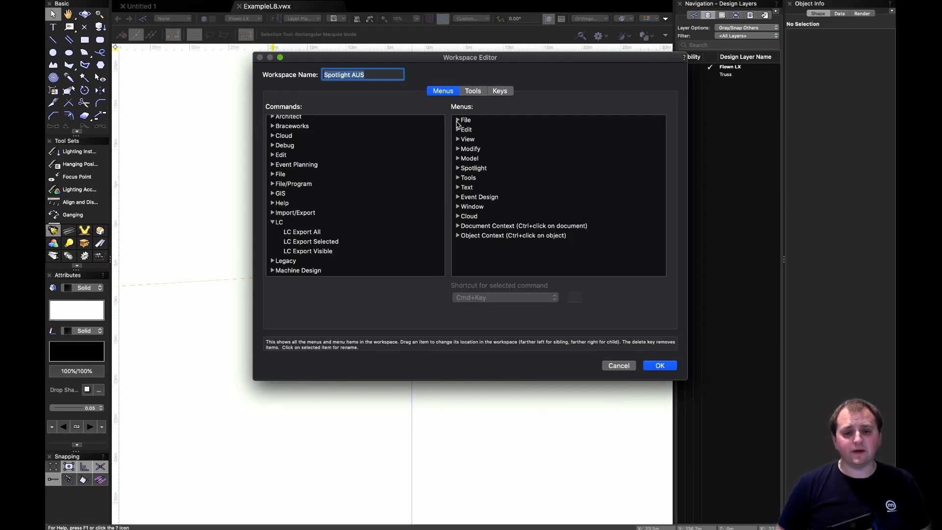
mouse_move(458, 118)
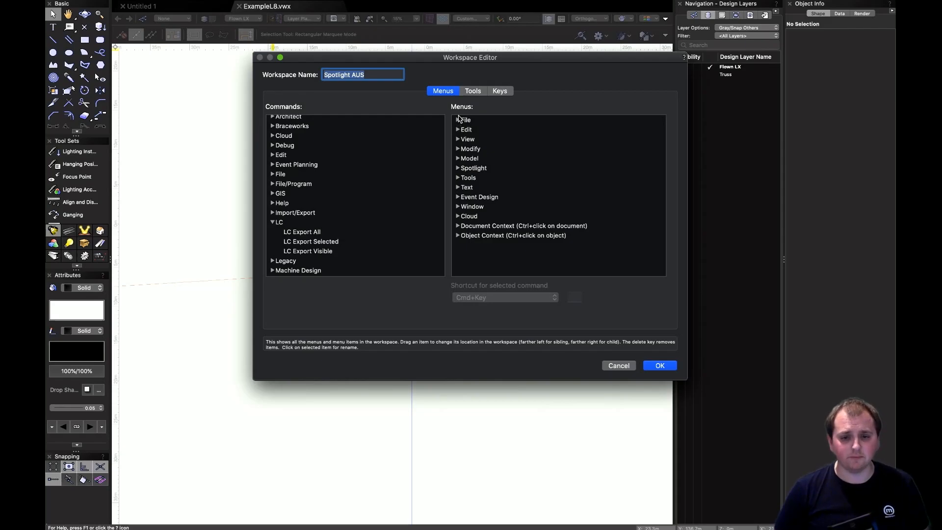
Place LC Export All, Export Selected and Export Visible into the workspace's Spotlight menu
left_click(465, 119)
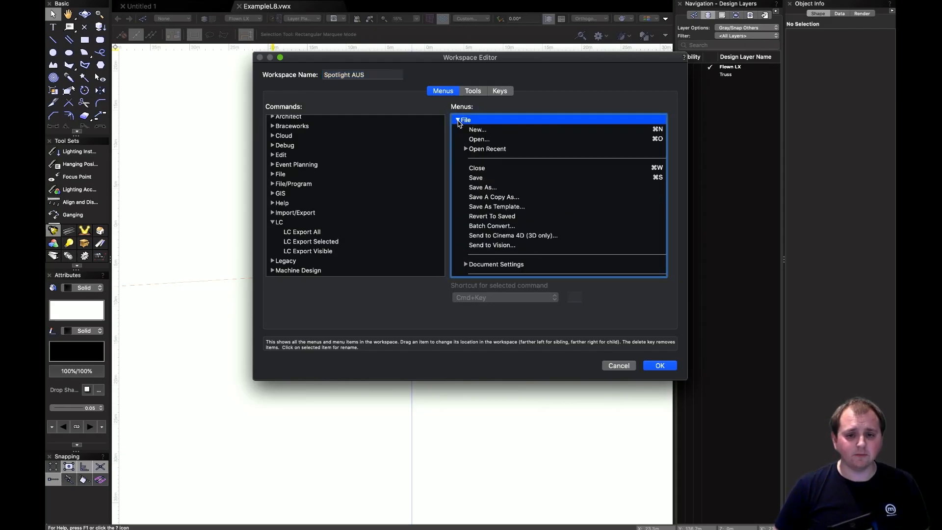
scroll("down", 3)
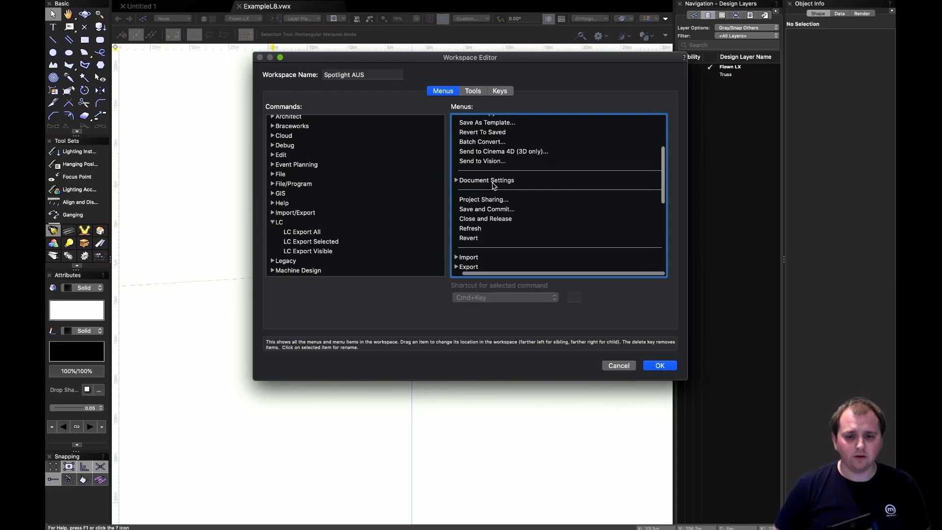
scroll("down", 3)
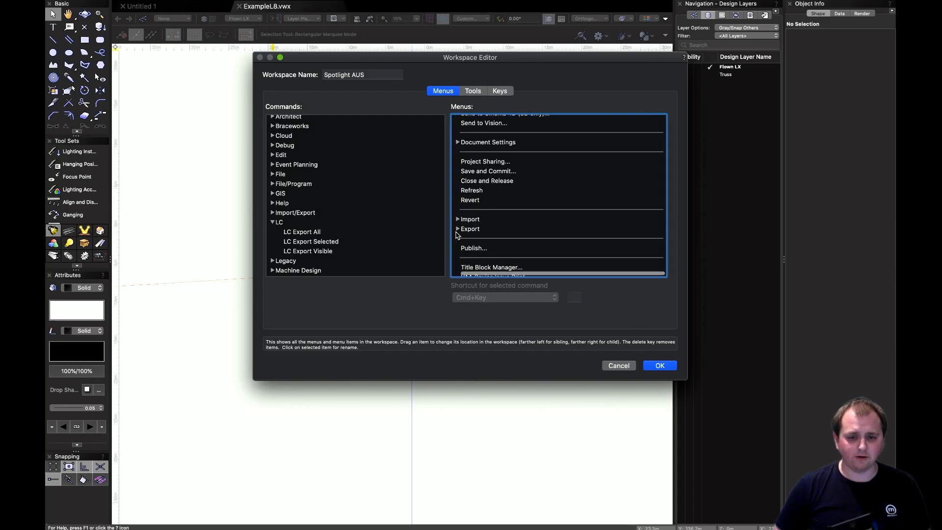
left_click(469, 229)
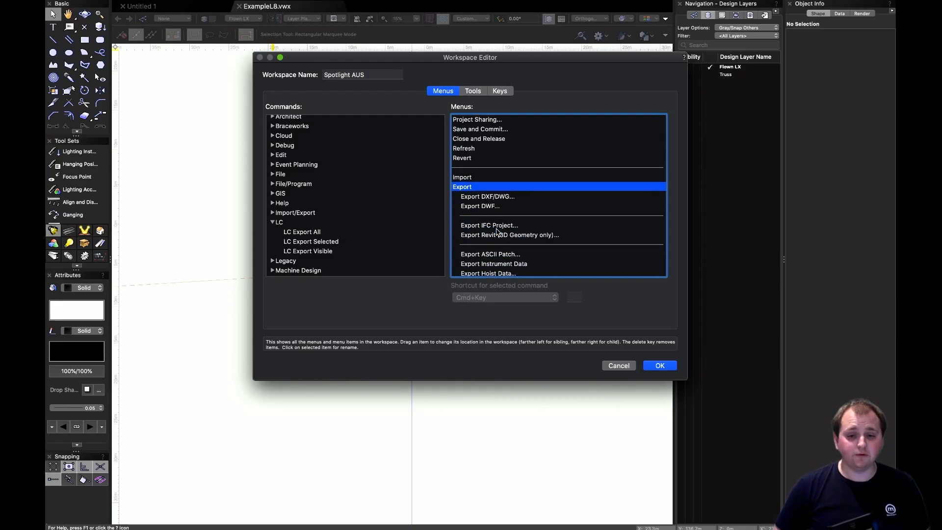
scroll("up", 3)
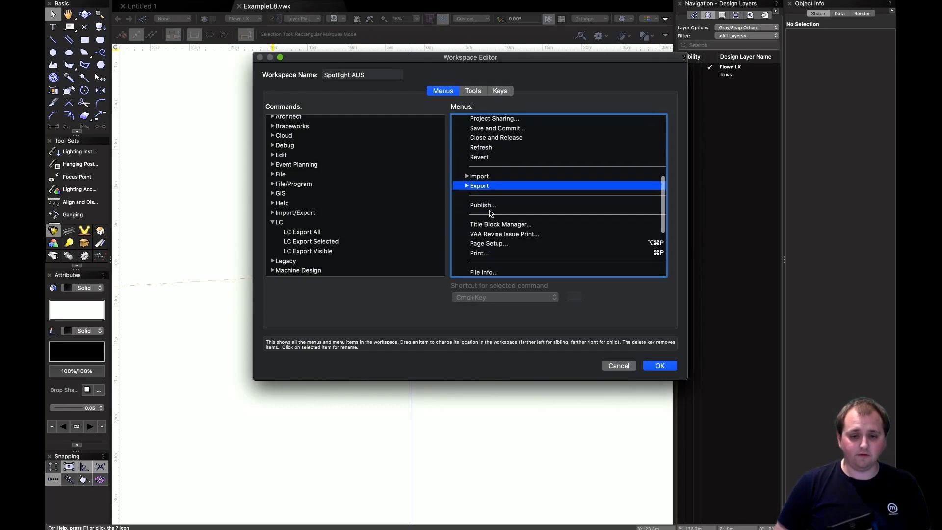
scroll("down", 3)
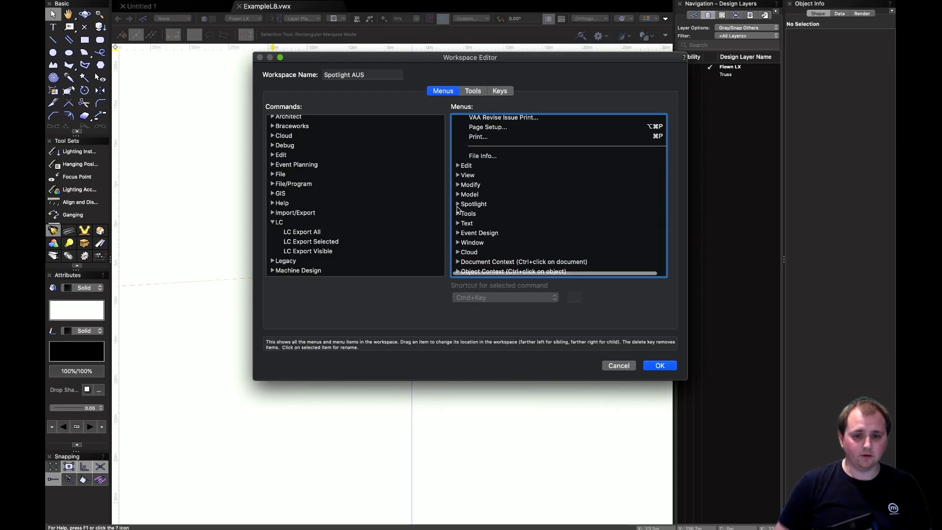
left_click(458, 204)
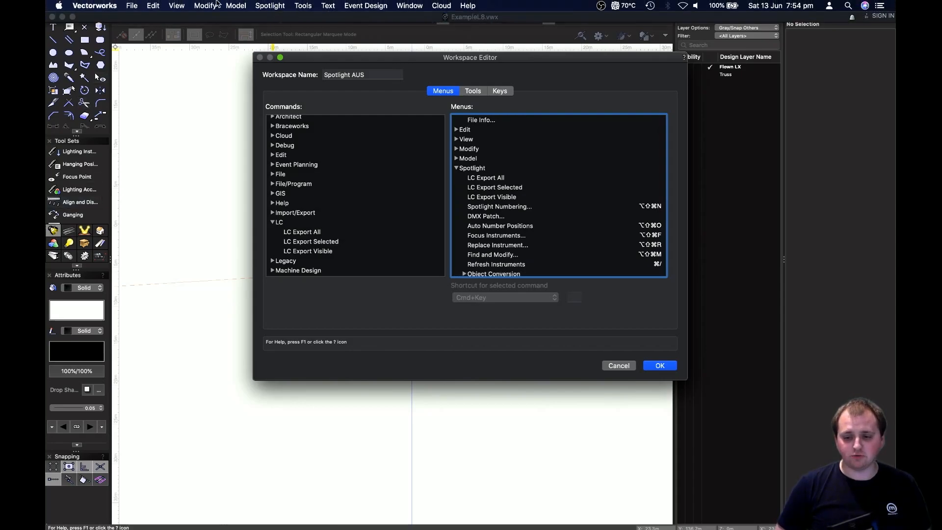
mouse_move(403, 90)
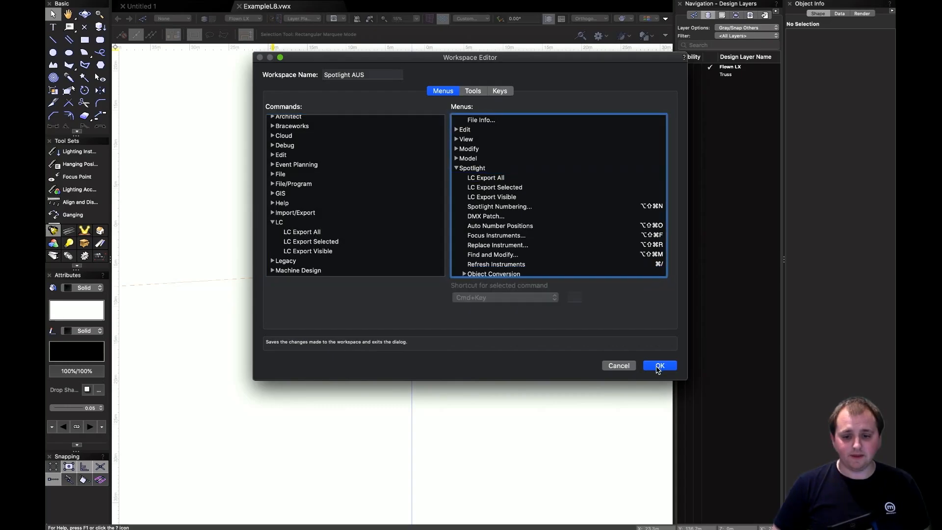
Confirm the Workspace Editor and acknowledge the saved Spotlight AUS workspace copy
left_click(658, 365)
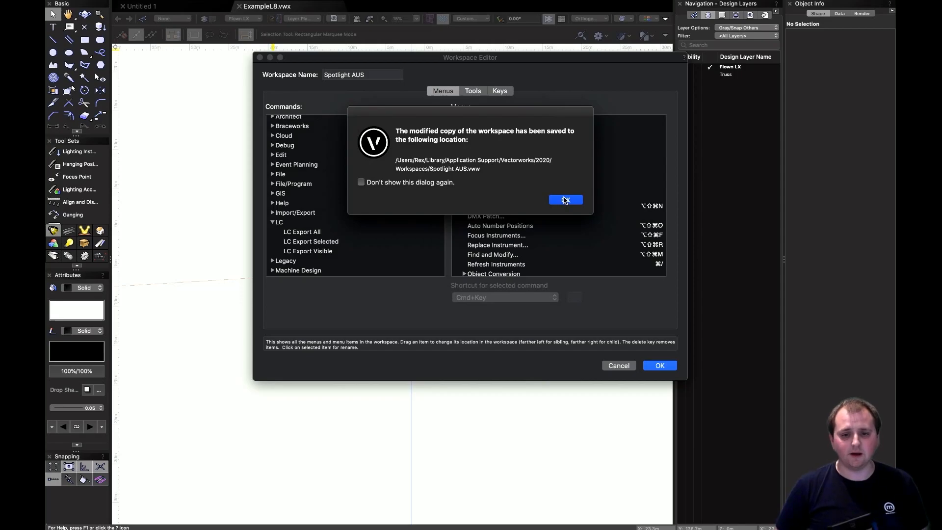
left_click(565, 199)
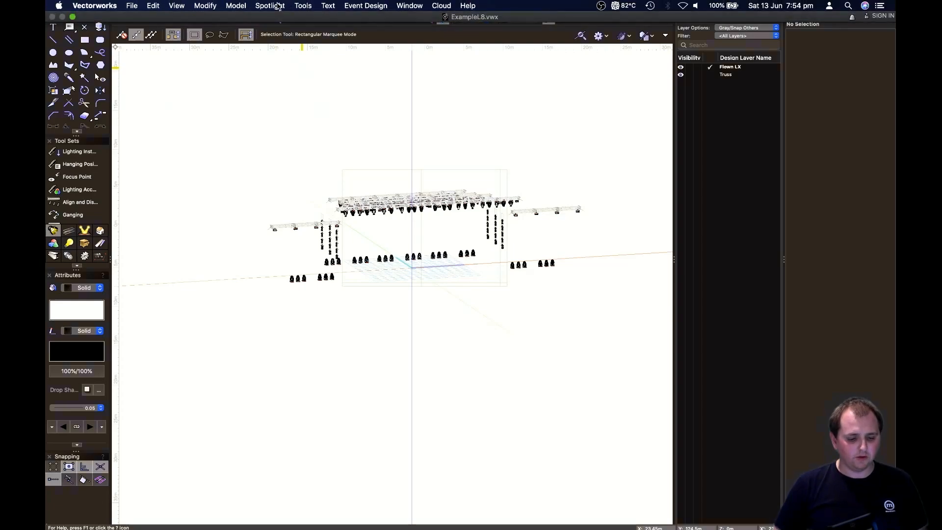
Show the Spotlight menu with LC Export All, Export Selected and Export Visible at its top
left_click(270, 6)
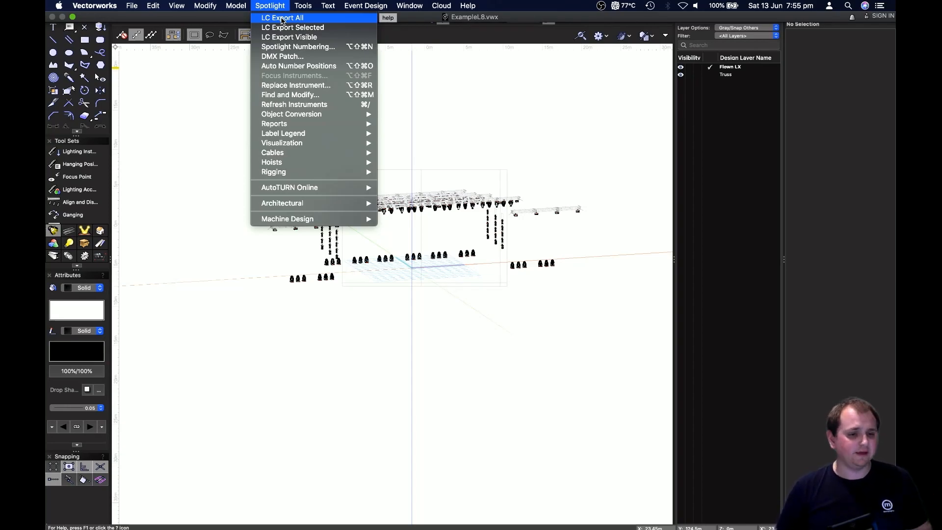
mouse_move(292, 27)
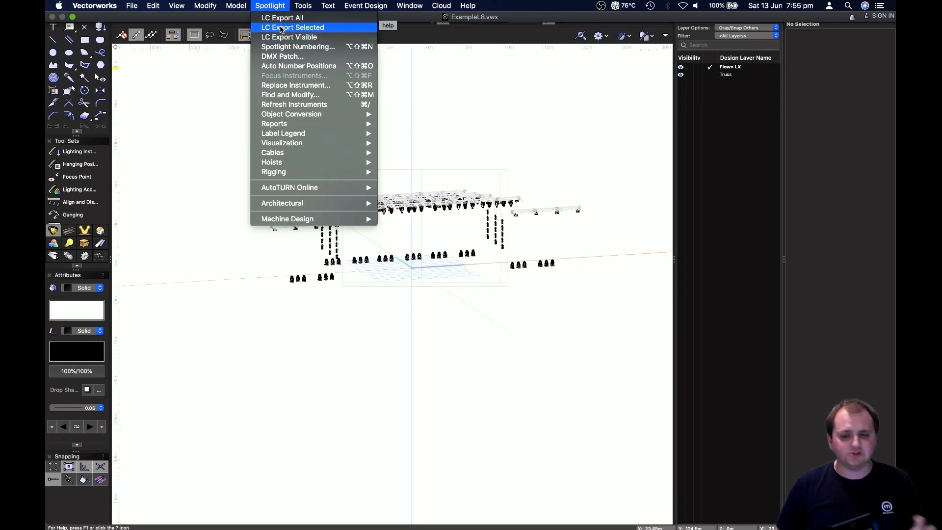
mouse_move(289, 36)
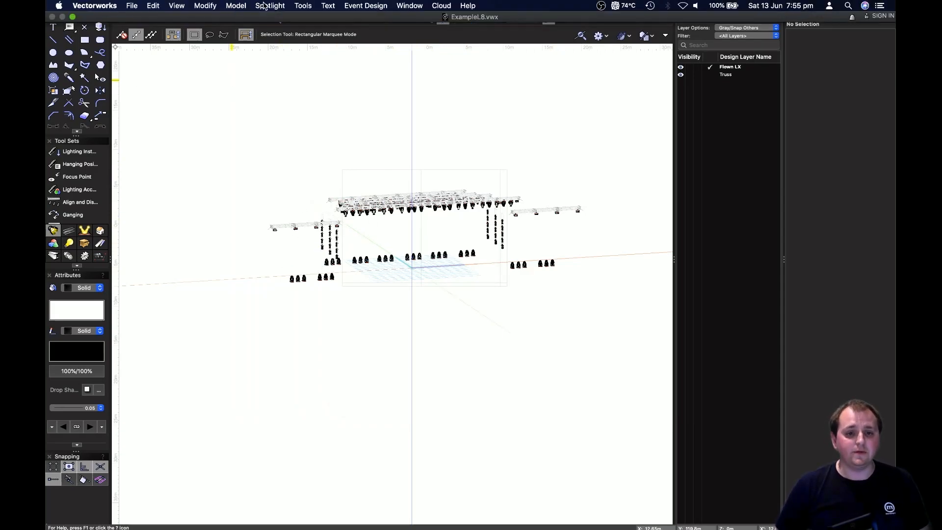
left_click(270, 6)
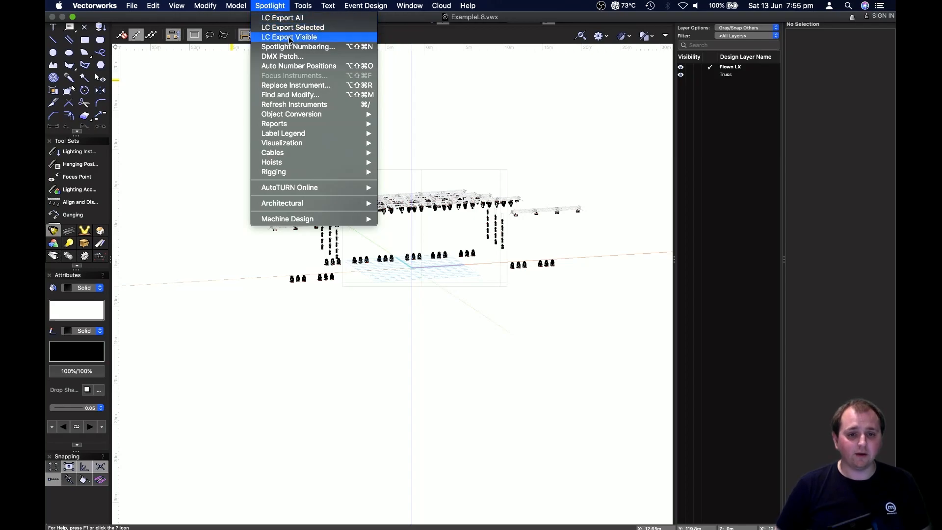
Run LC Export Visible and save the export as ExampleL8 to the Desktop
left_click(289, 36)
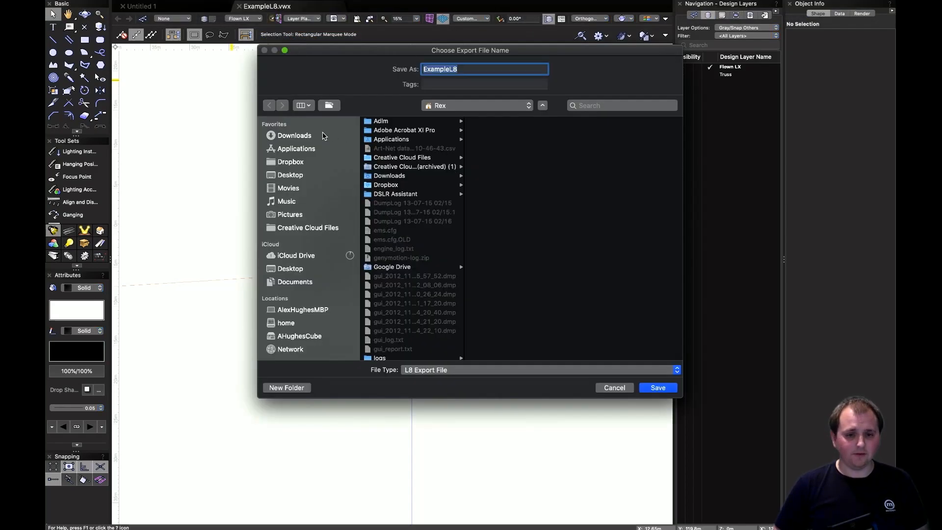
left_click(296, 281)
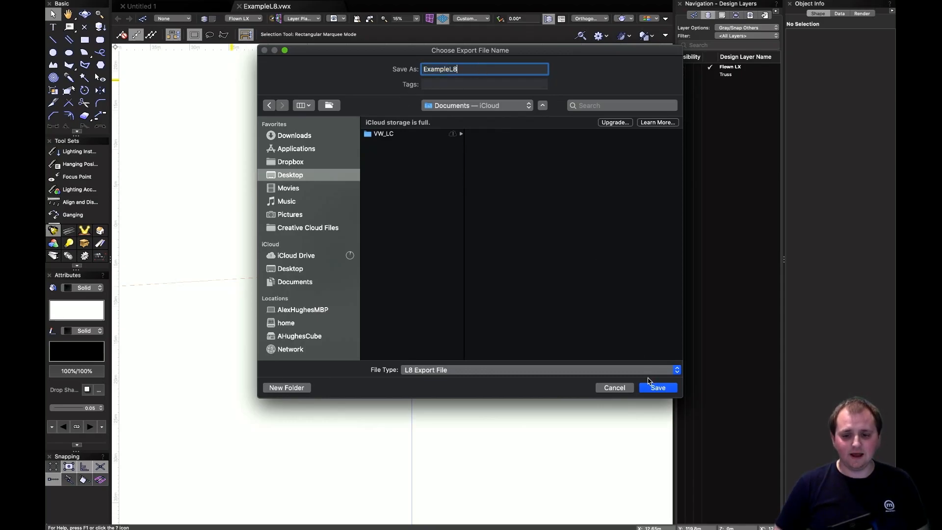
left_click(657, 387)
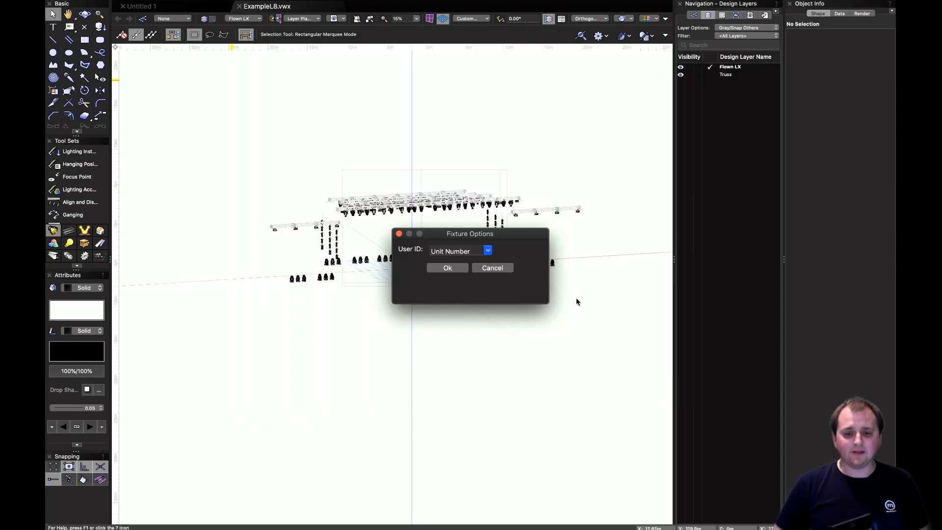
mouse_move(403, 258)
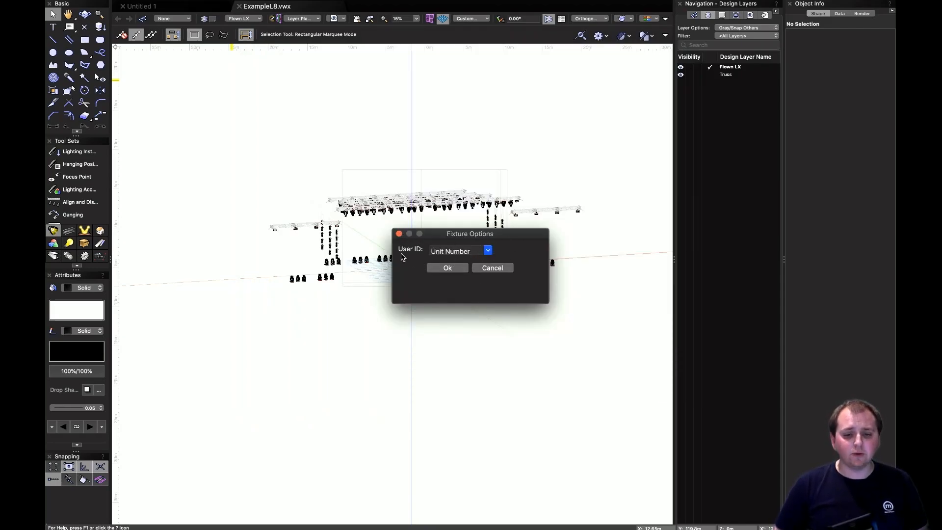
mouse_move(412, 257)
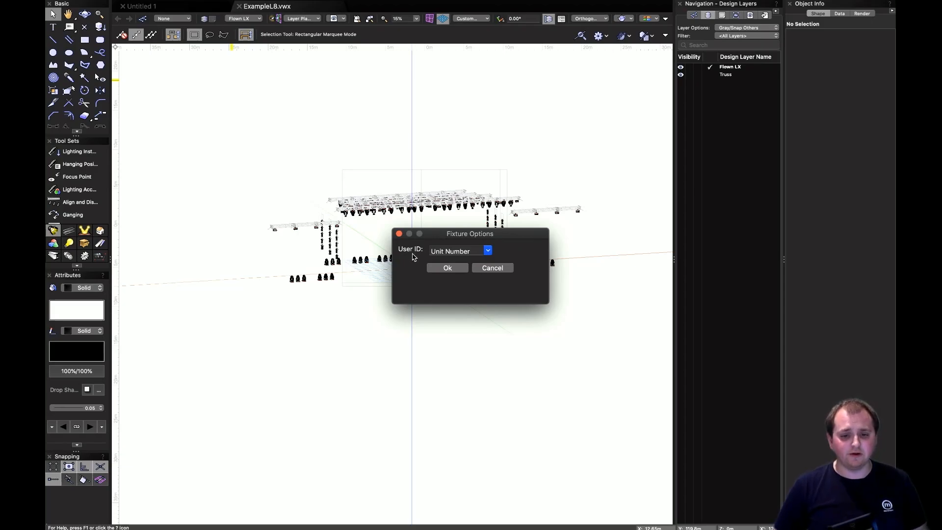
mouse_move(488, 250)
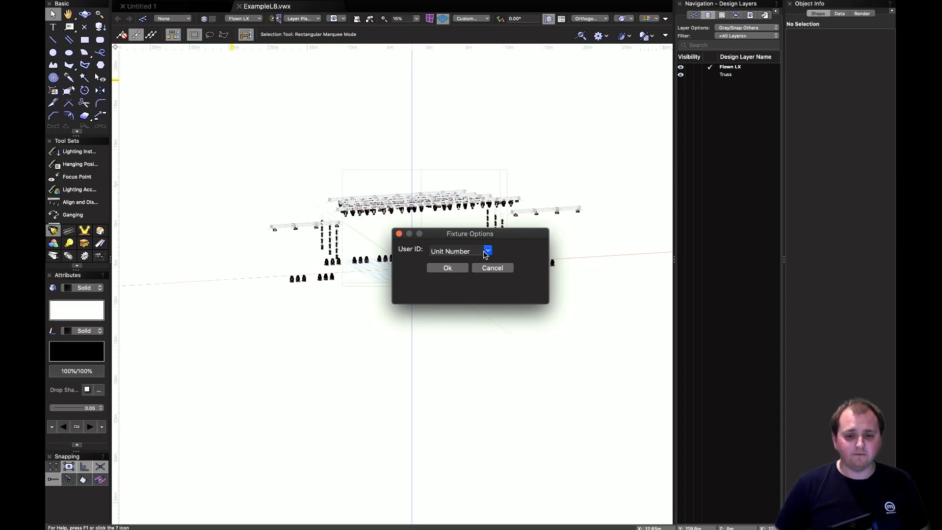
Keep Unit Number as the fixture User ID and write ExampleL8.3dl
left_click(486, 250)
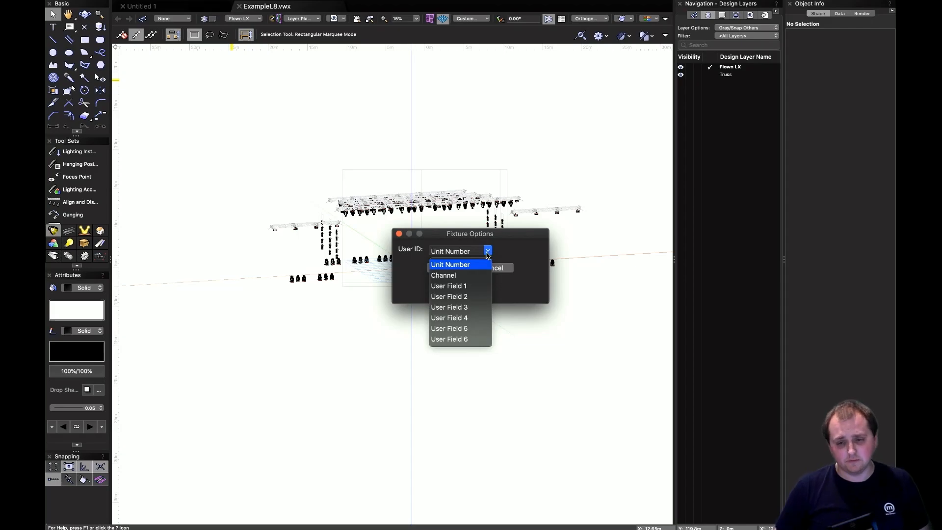
mouse_move(451, 269)
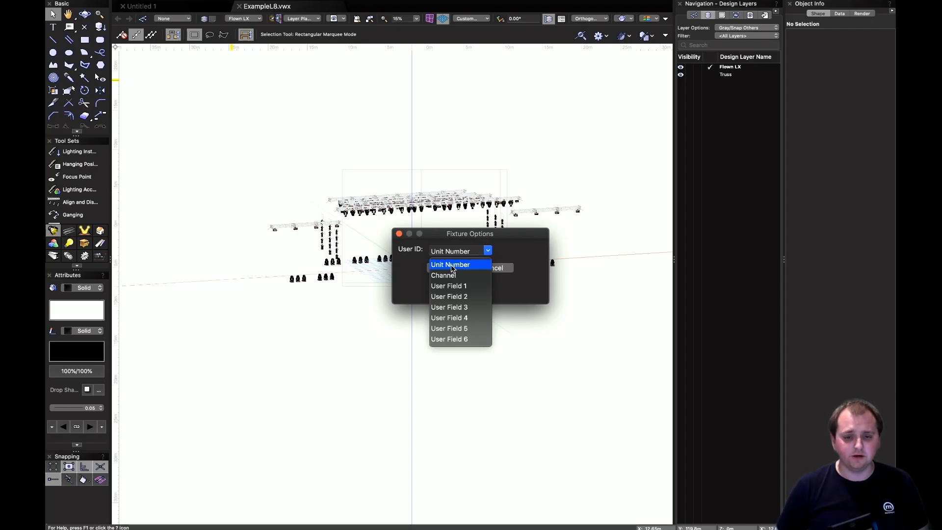
mouse_move(456, 305)
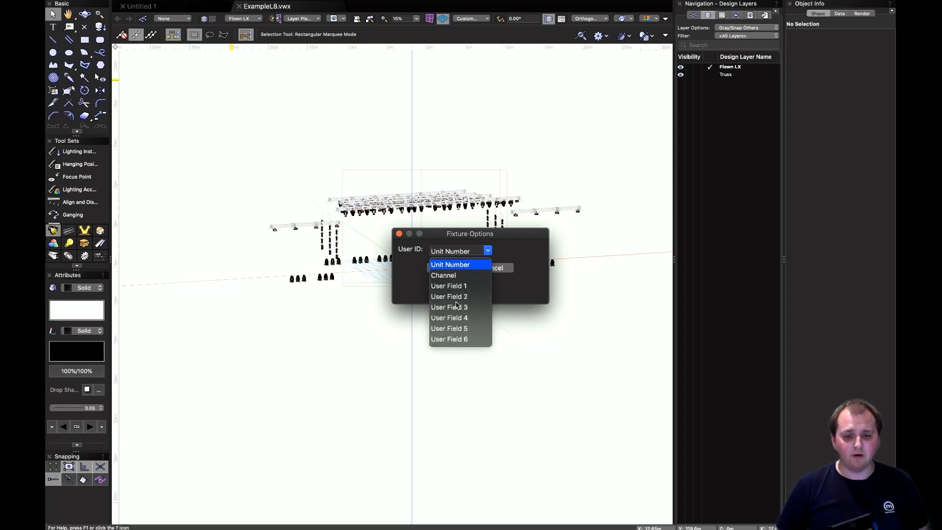
left_click(450, 264)
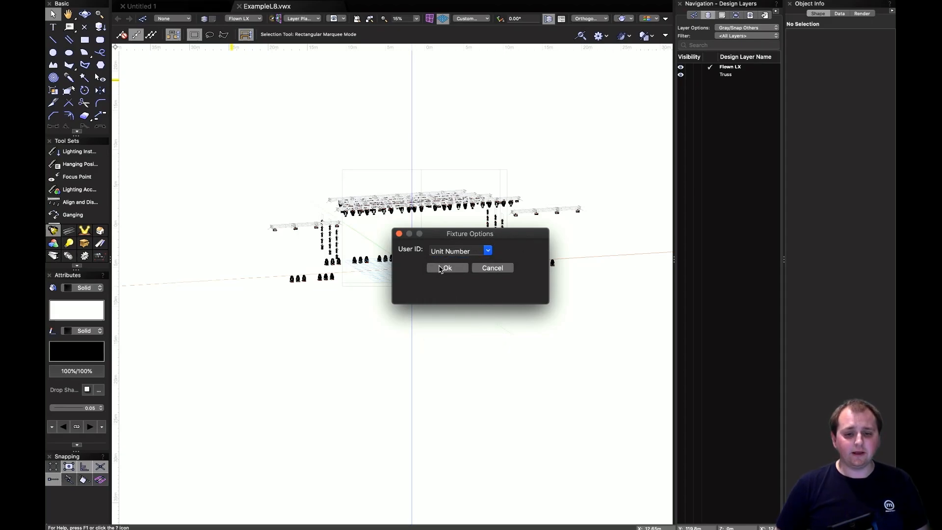
left_click(446, 266)
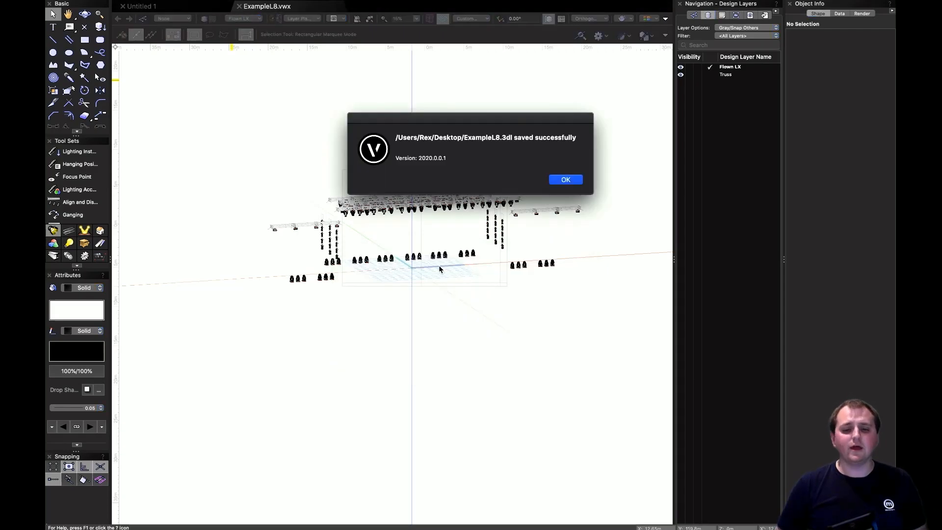
mouse_move(531, 153)
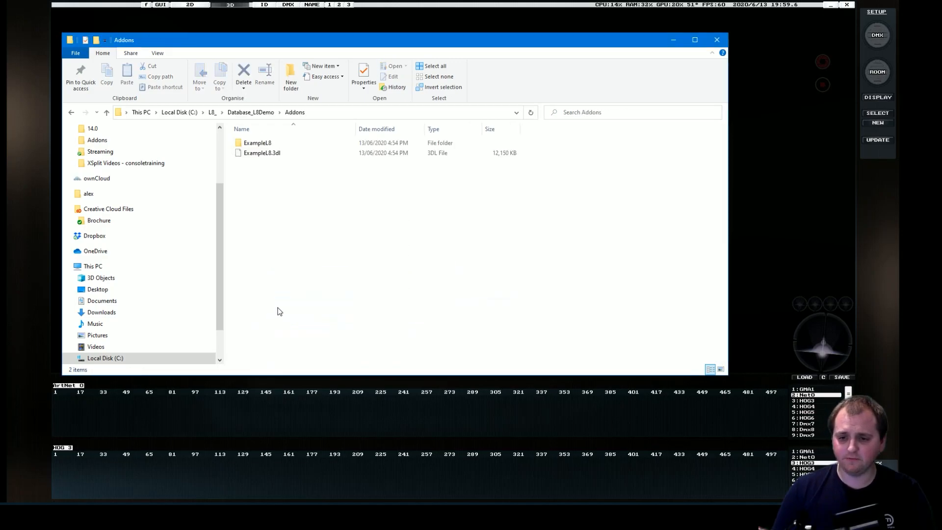
mouse_move(275, 91)
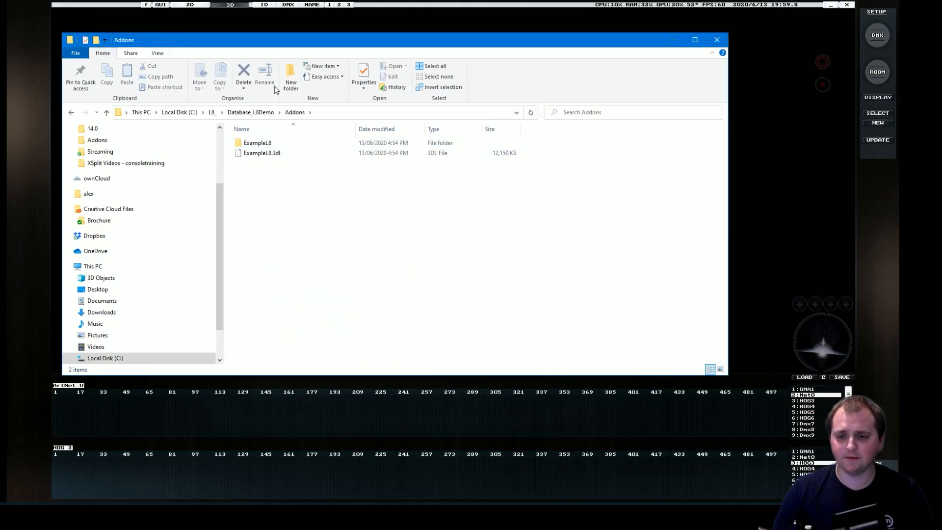
mouse_move(250, 112)
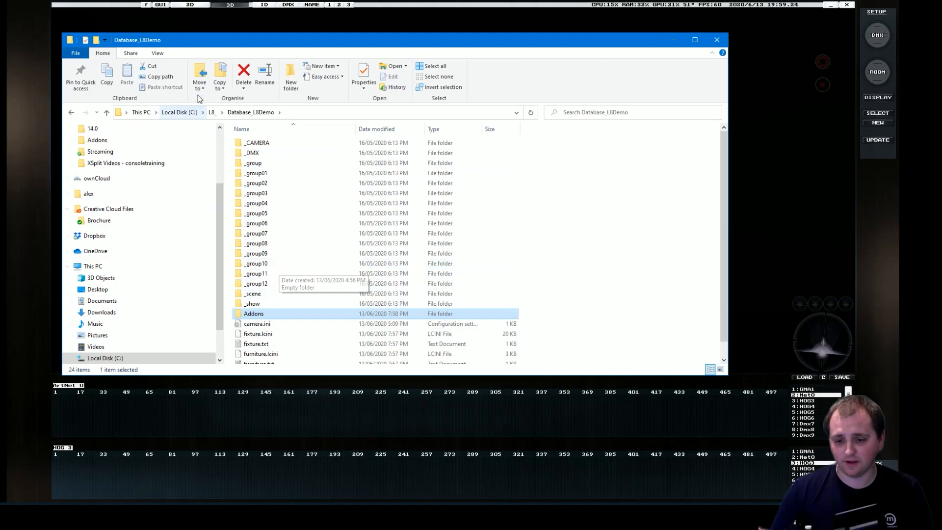
Check ExampleL8.3dl in L8_ > Database_L8Demo > Addons, then close the Explorer window
left_click(106, 112)
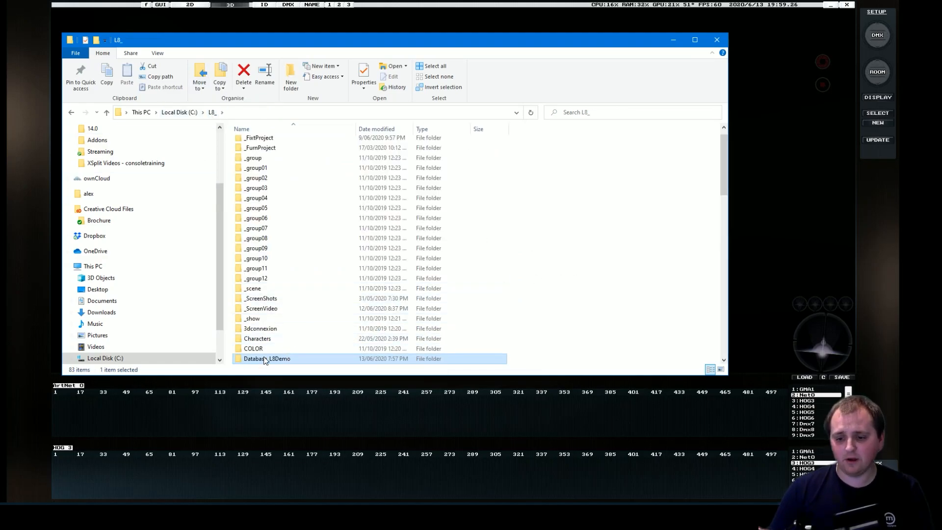
mouse_move(283, 359)
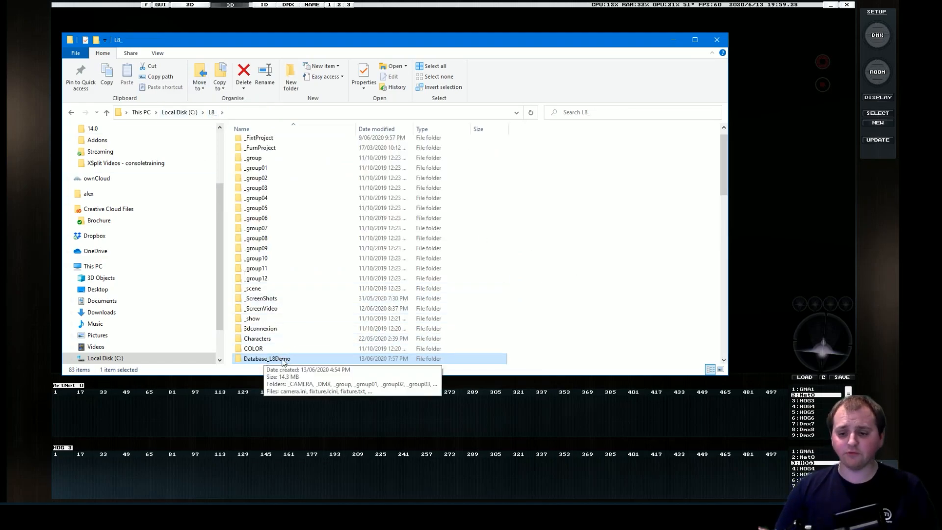
mouse_move(269, 362)
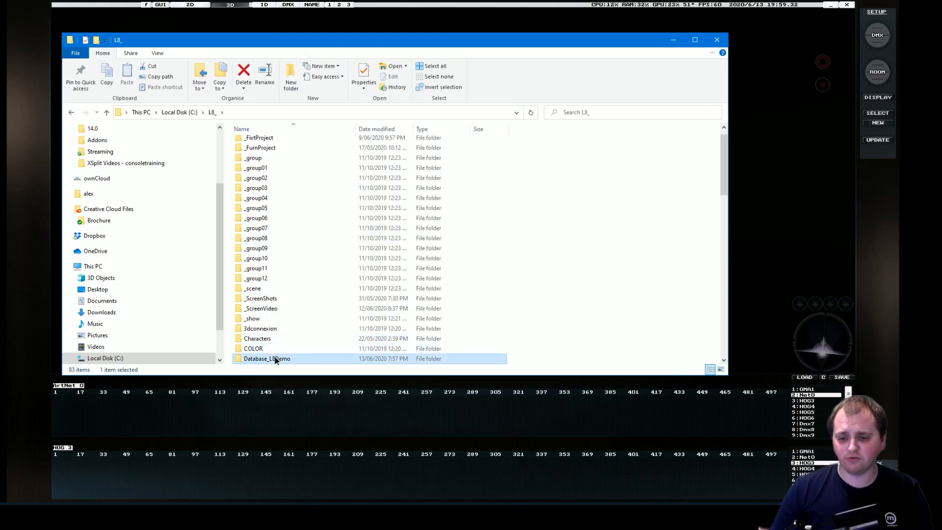
double_click(267, 358)
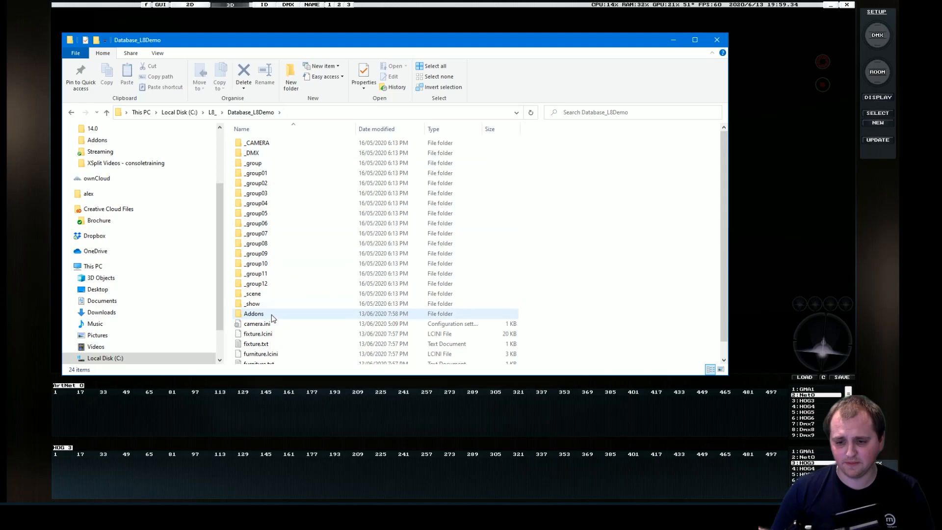
double_click(253, 312)
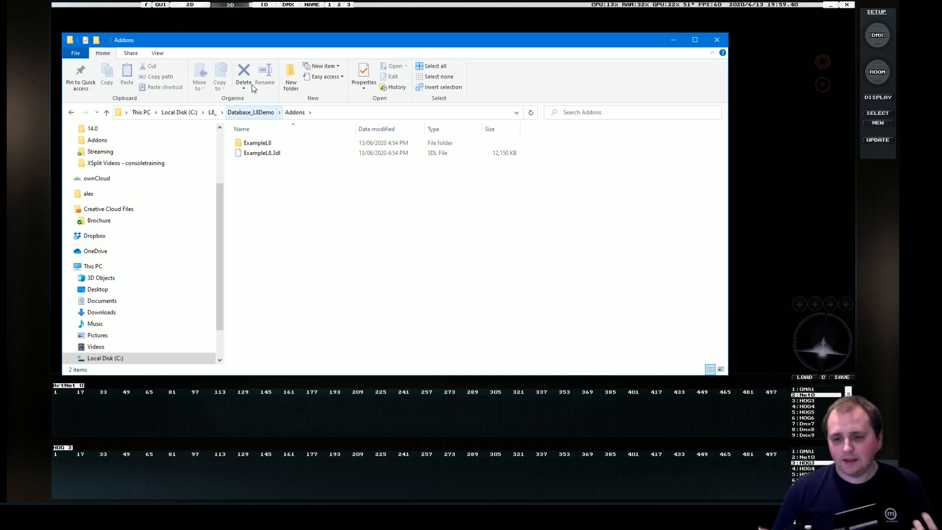
left_click(261, 154)
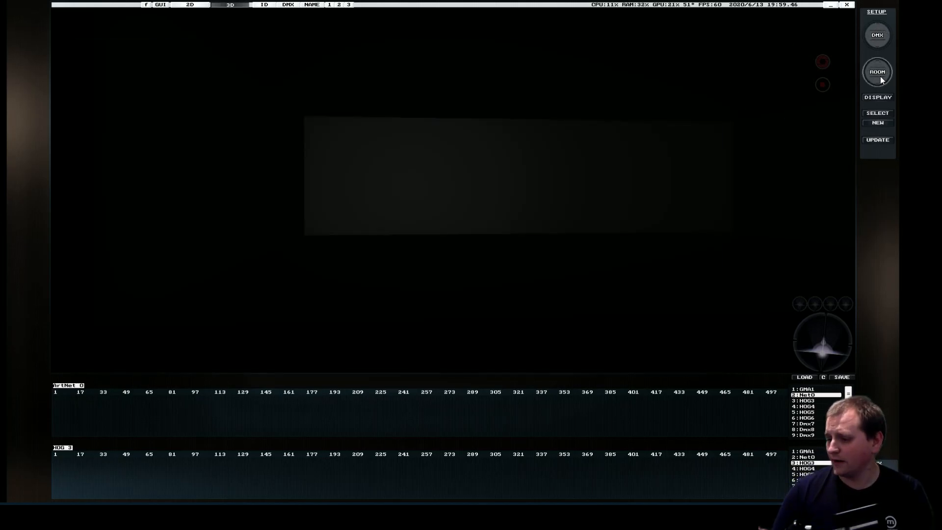
Switch L8 to the 3D room editing view, answering the database save prompt
left_click(876, 71)
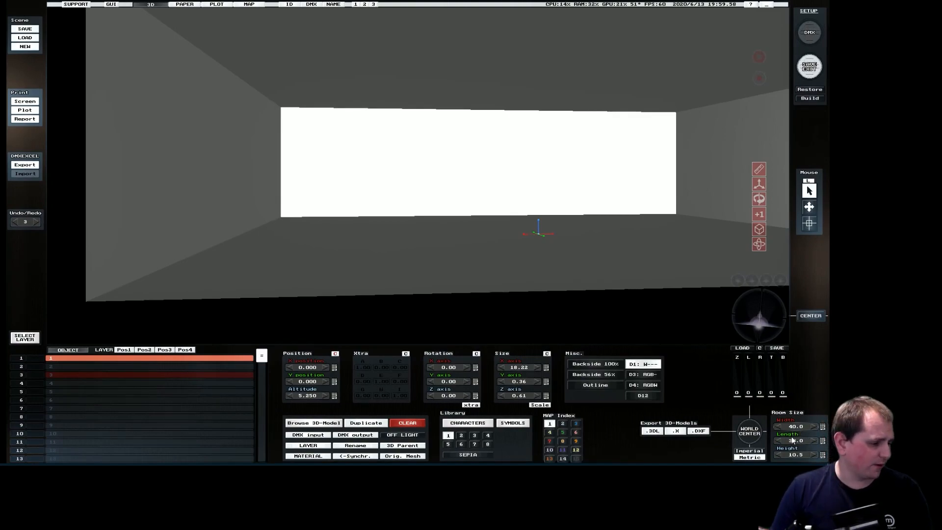
left_click(822, 440)
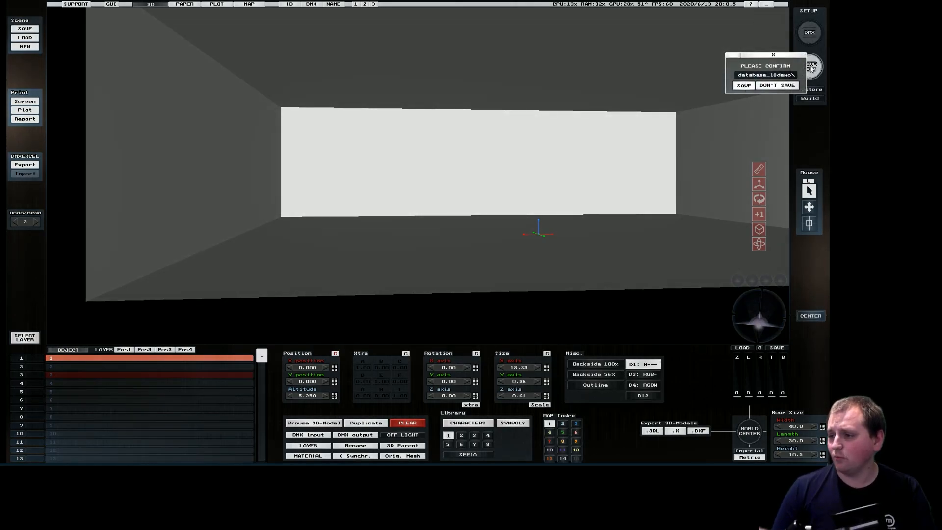
left_click(775, 85)
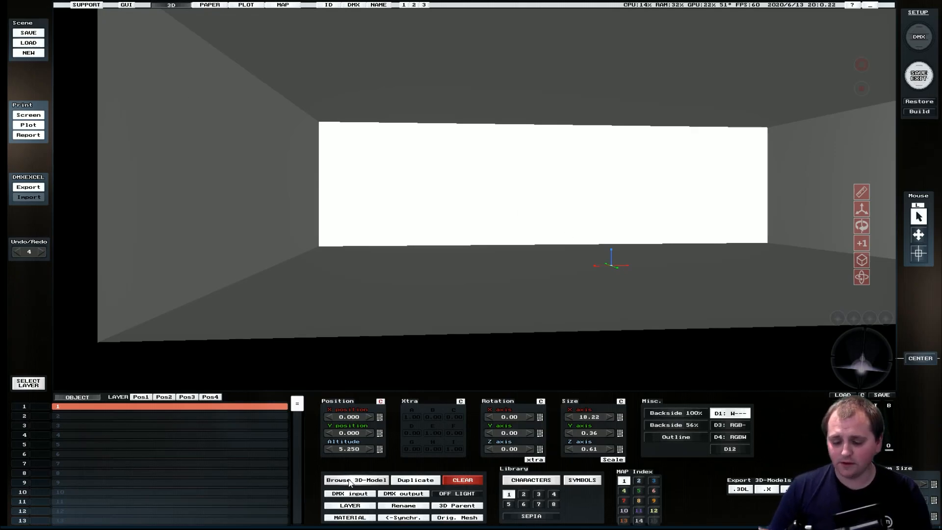
mouse_move(69, 65)
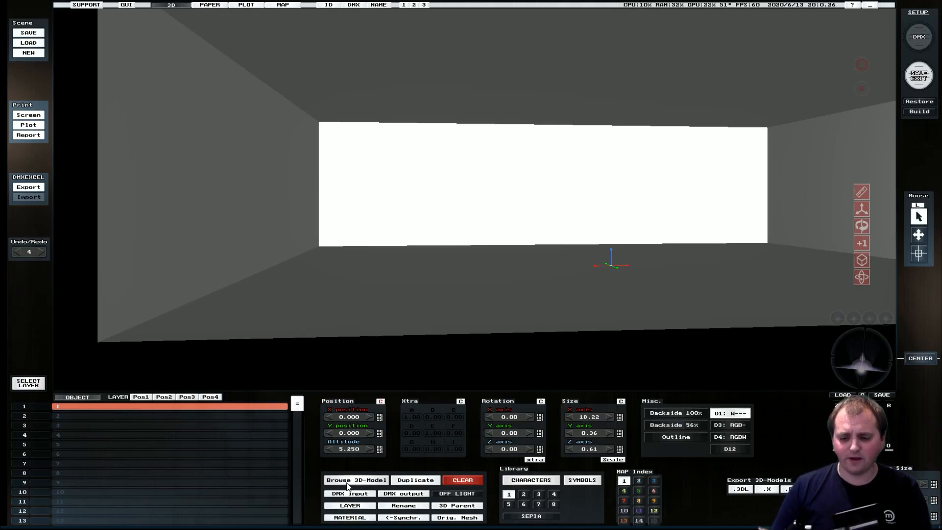
Browse to Database_L8Demo > Addons and load ExampleL8.3dl as the room's 3D model
left_click(355, 479)
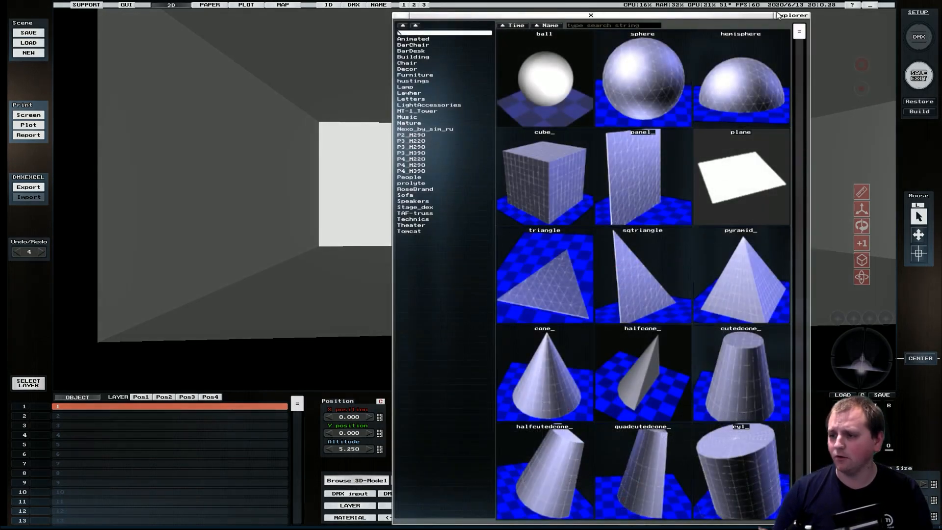
left_click(355, 480)
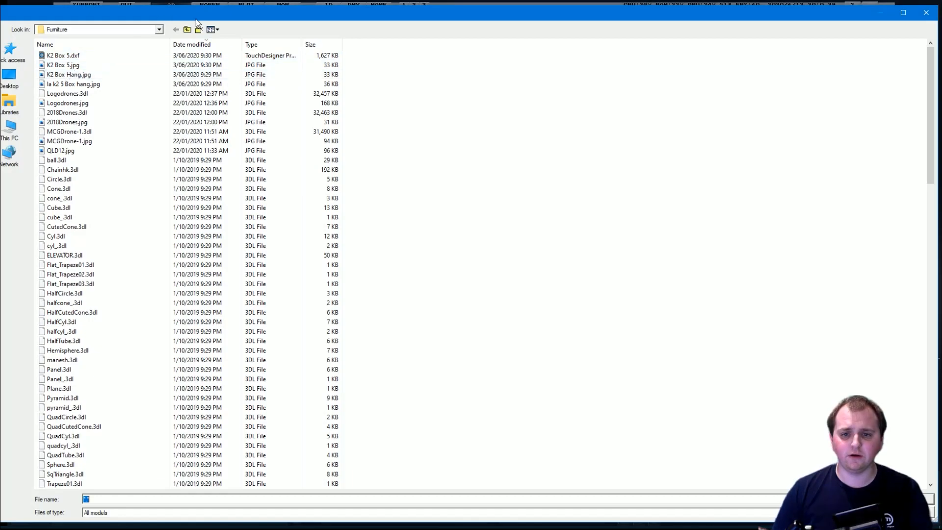
left_click(176, 28)
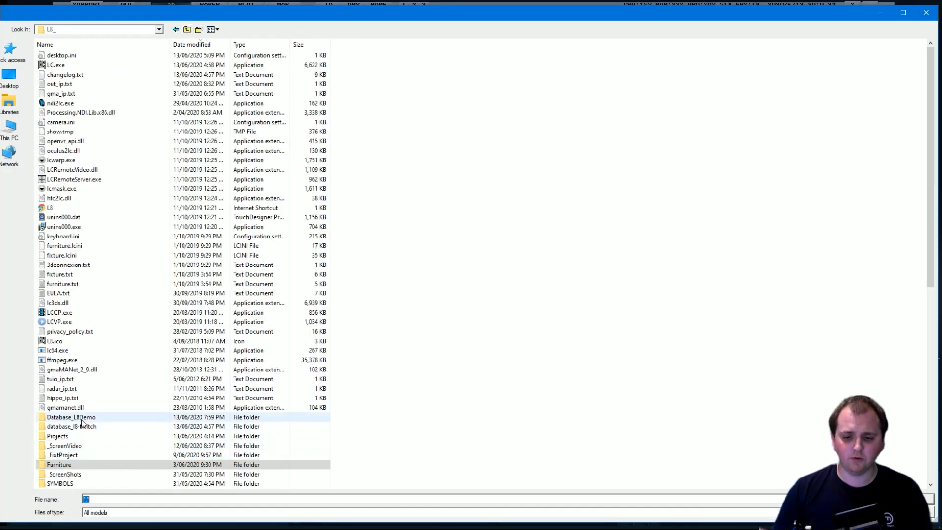
double_click(71, 417)
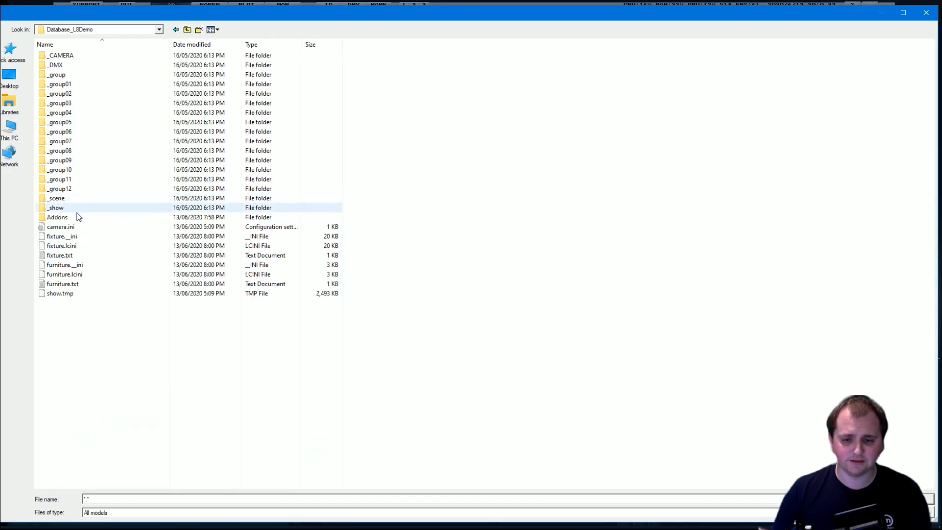
double_click(57, 216)
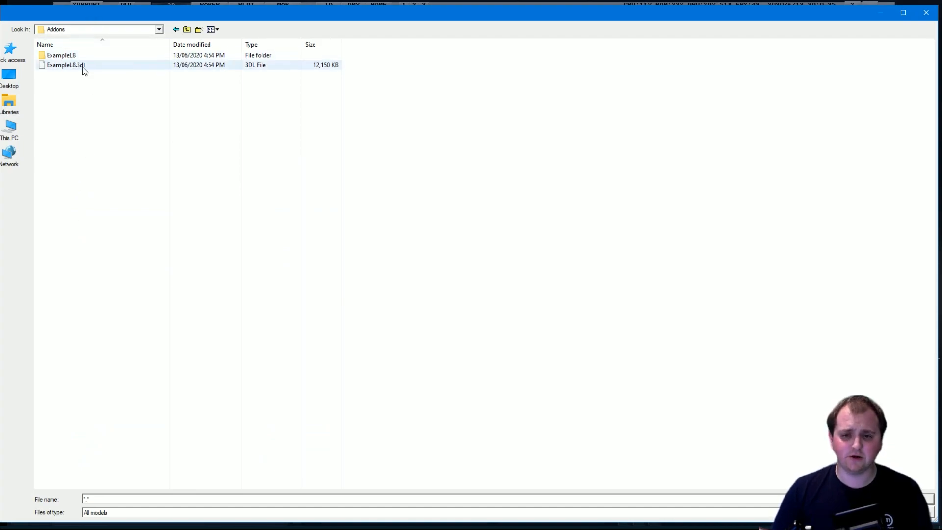
double_click(65, 65)
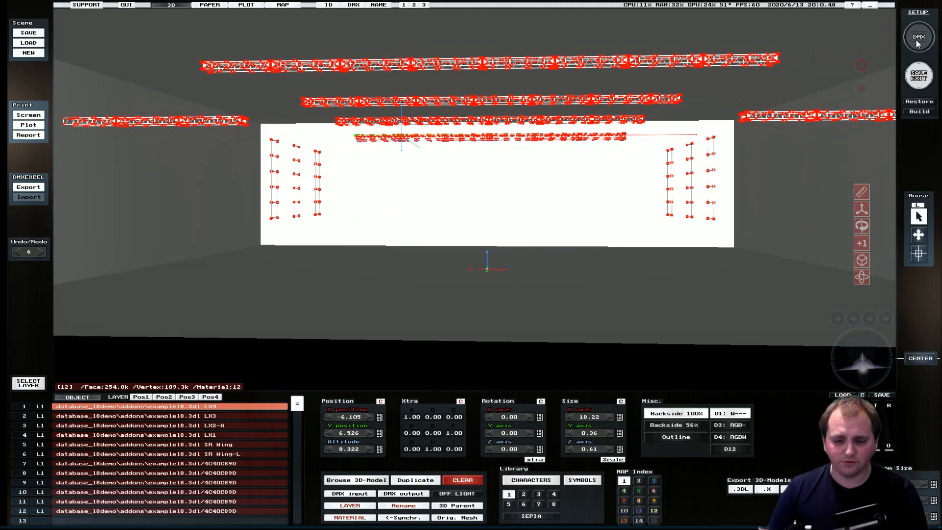
mouse_move(502, 305)
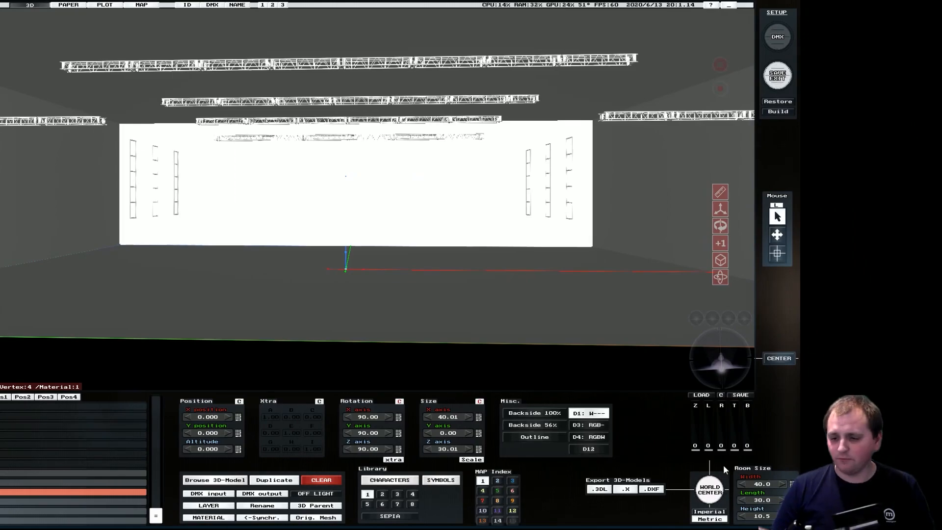
mouse_move(193, 362)
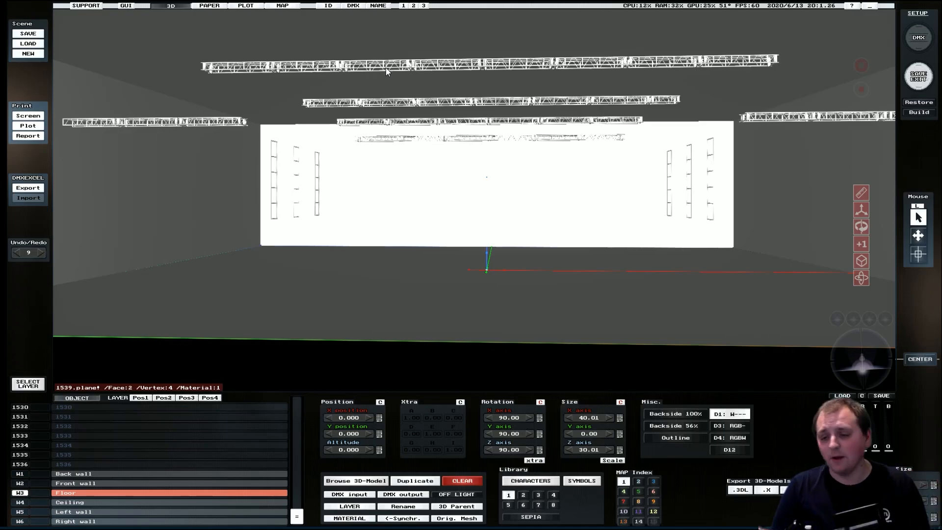
mouse_move(335, 181)
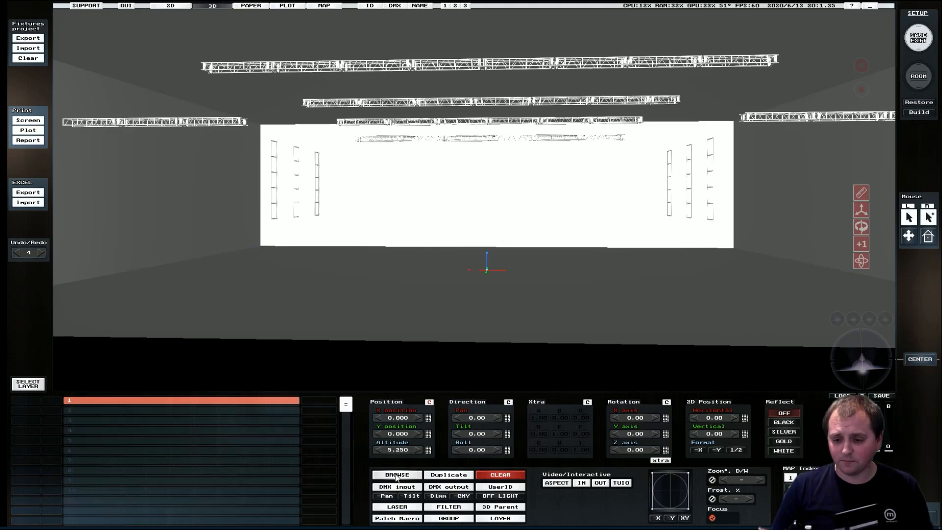
Import the fixture project from Database_L8Demo > Addons and dismiss the FYI notice
left_click(396, 474)
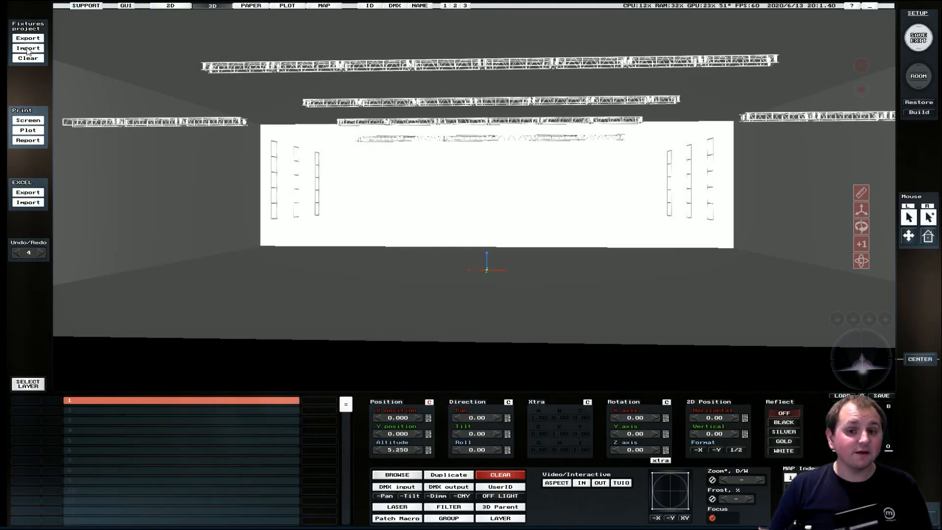
left_click(395, 475)
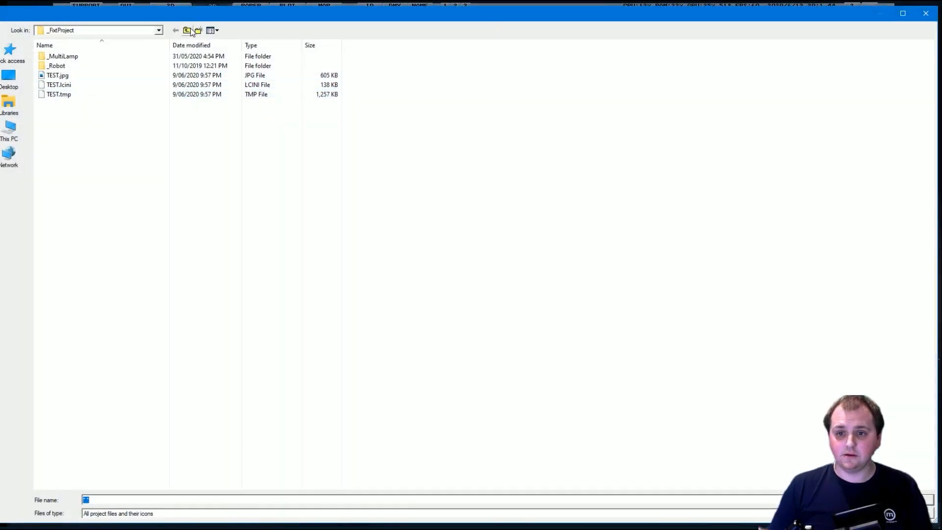
left_click(186, 30)
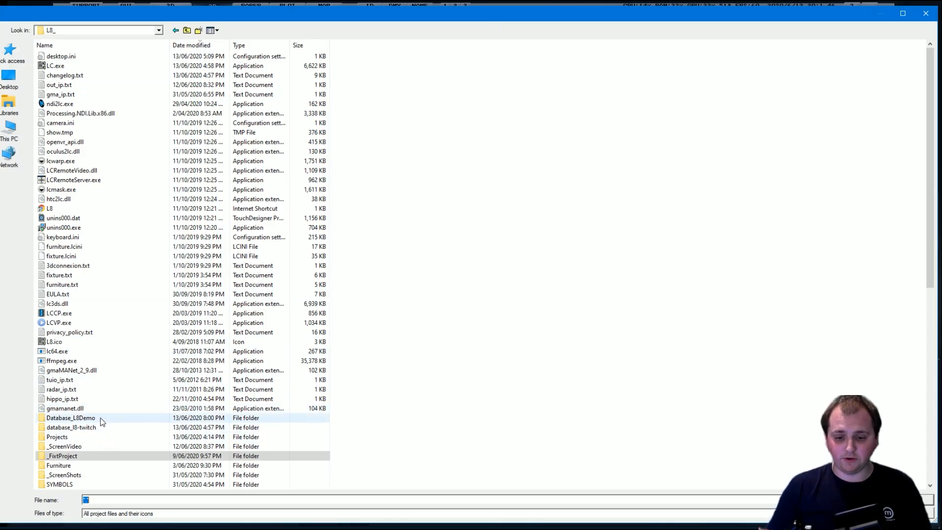
double_click(70, 418)
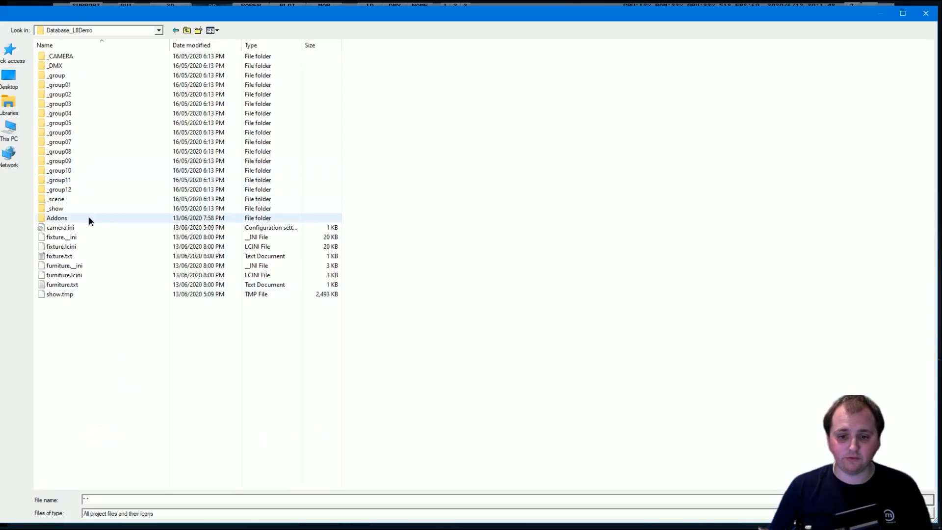
double_click(57, 218)
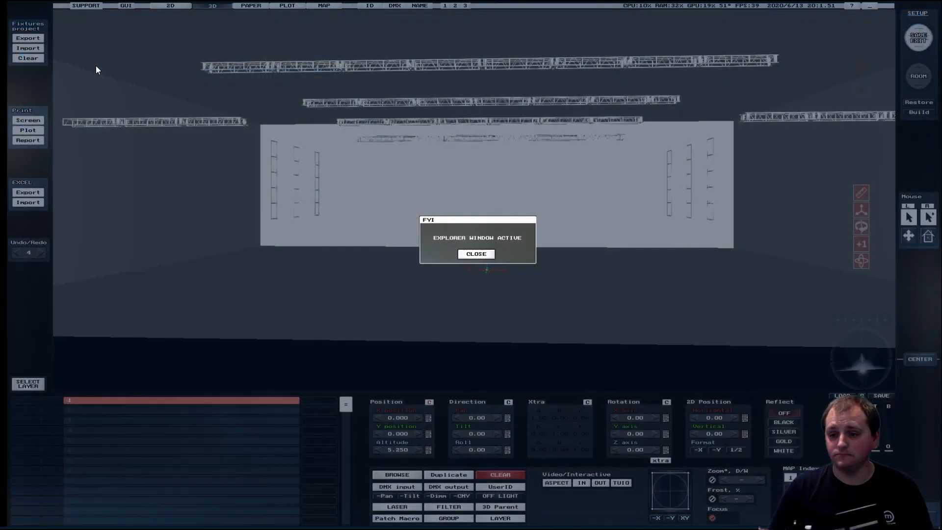
mouse_move(471, 159)
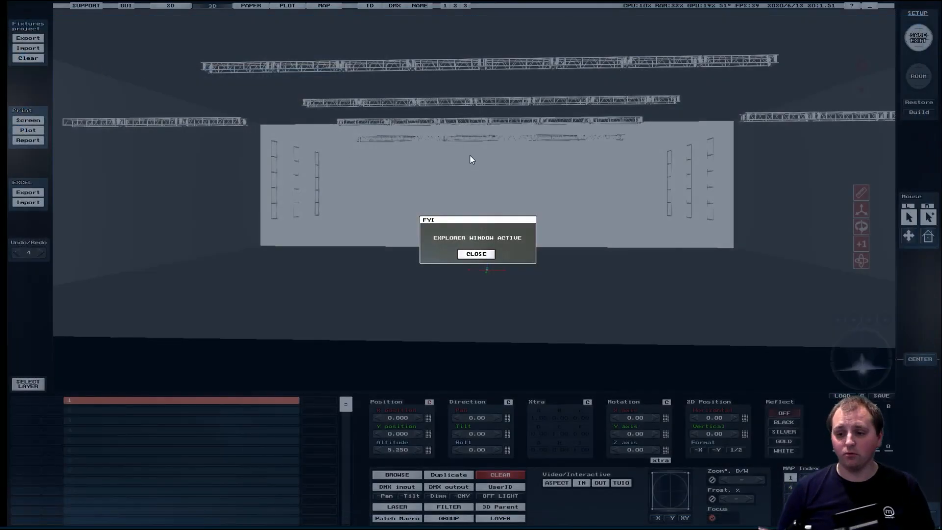
left_click(475, 253)
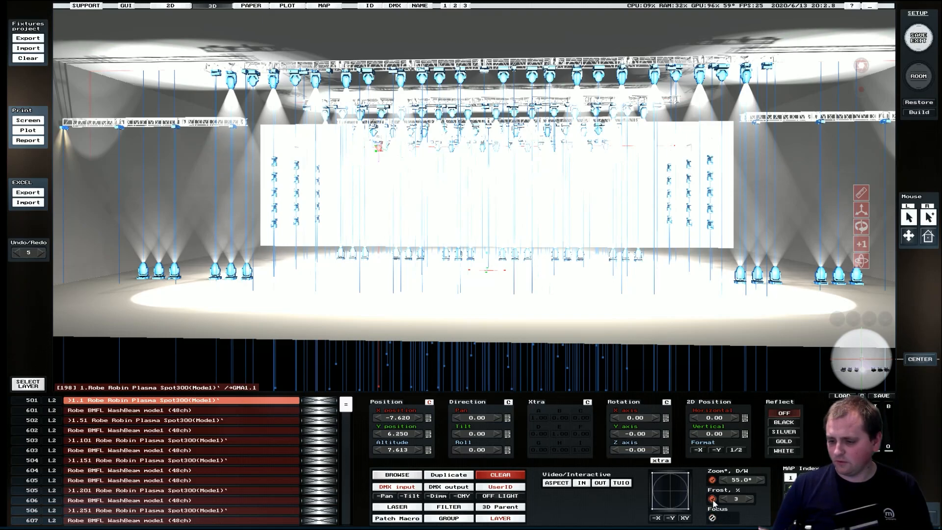
Select a Robe Robin MMX Blade from the rig and enter its live DMX input controls
left_click(712, 499)
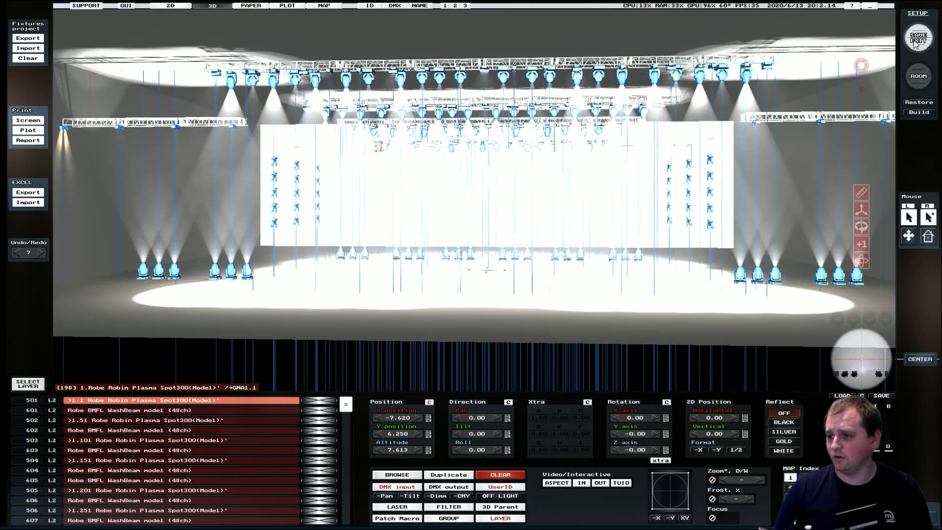
left_click(918, 42)
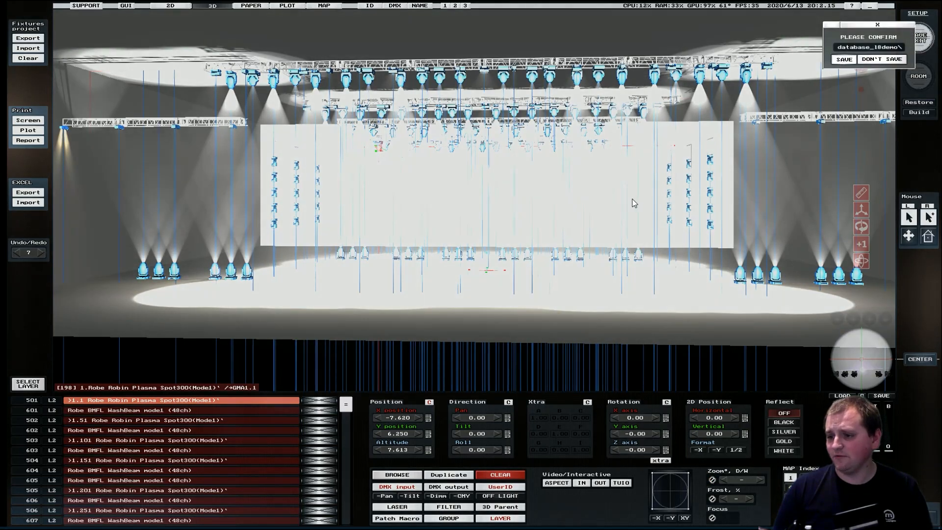
left_click(882, 59)
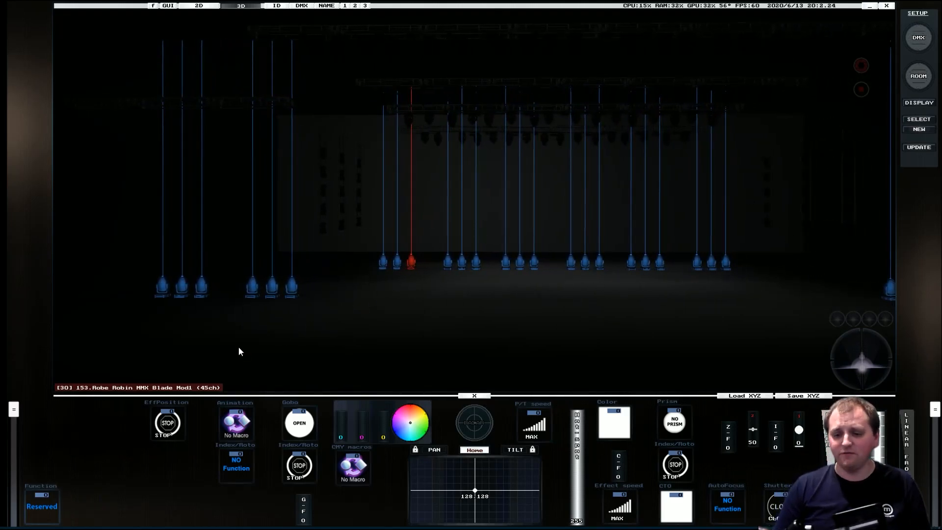
mouse_move(918, 37)
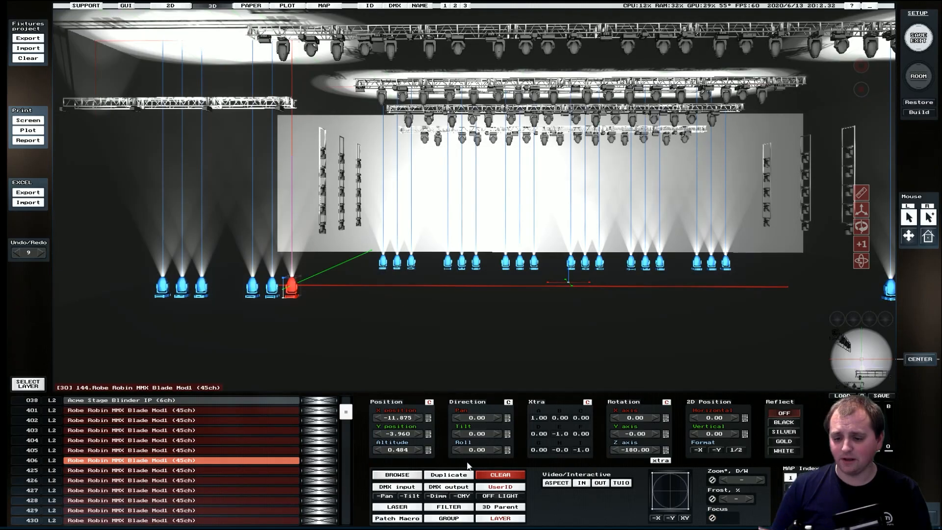
Swap the MMX Blade units to Robe BMFL Blade model (49ch) from the MovingHead library
left_click(395, 475)
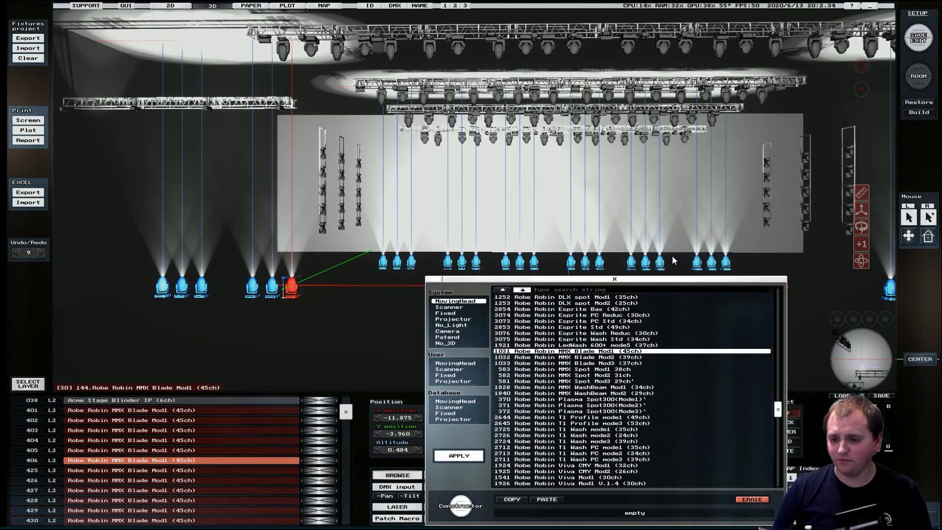
scroll("up", 3)
type("BMFL")
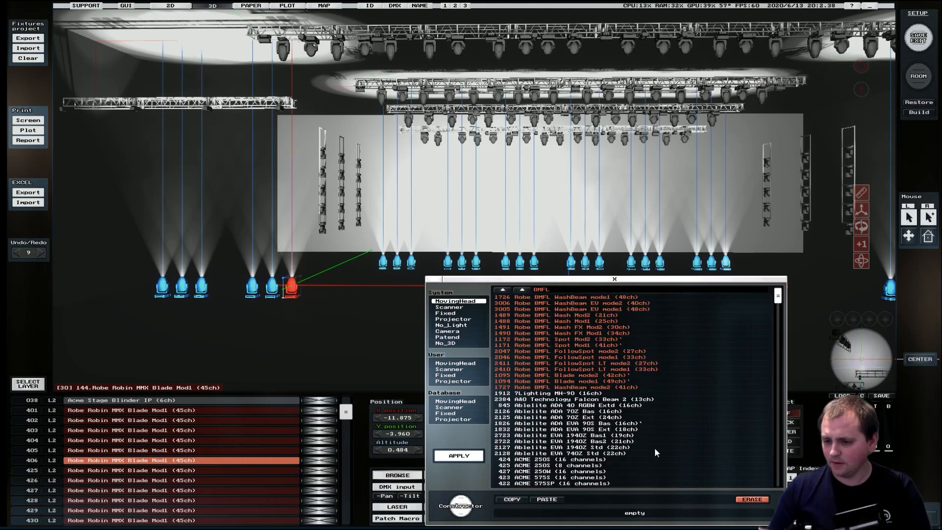
left_click(571, 386)
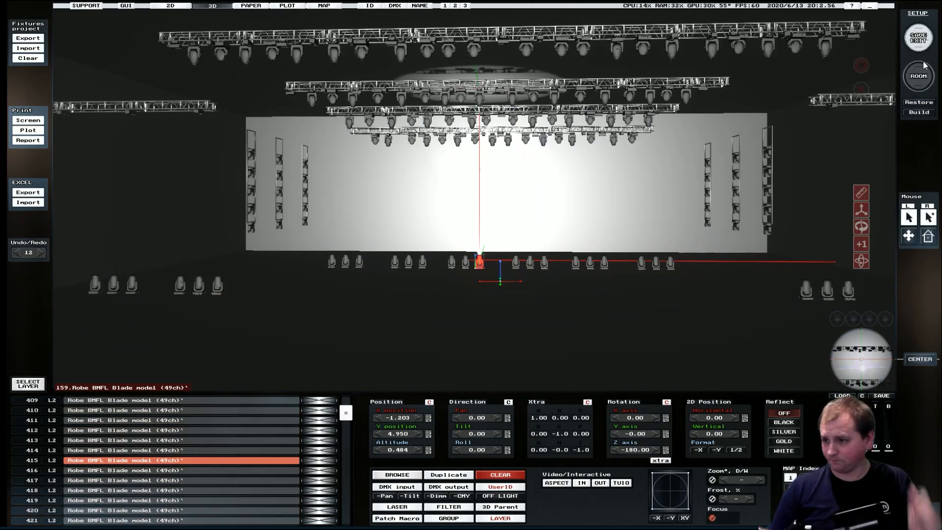
On fixture 159's DMX input, load the zebra-stripe gobo into Gobo F and sharpen its focus
left_click(918, 38)
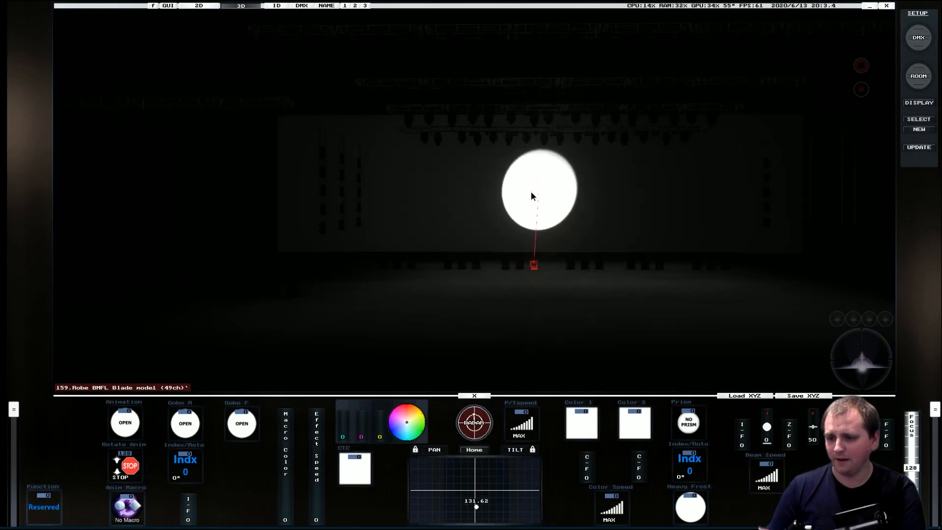
left_click(241, 423)
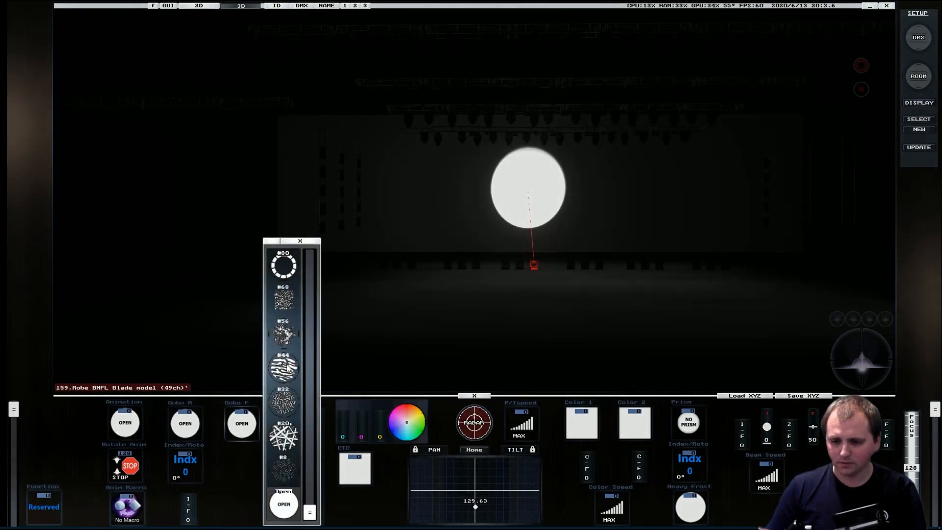
left_click(282, 366)
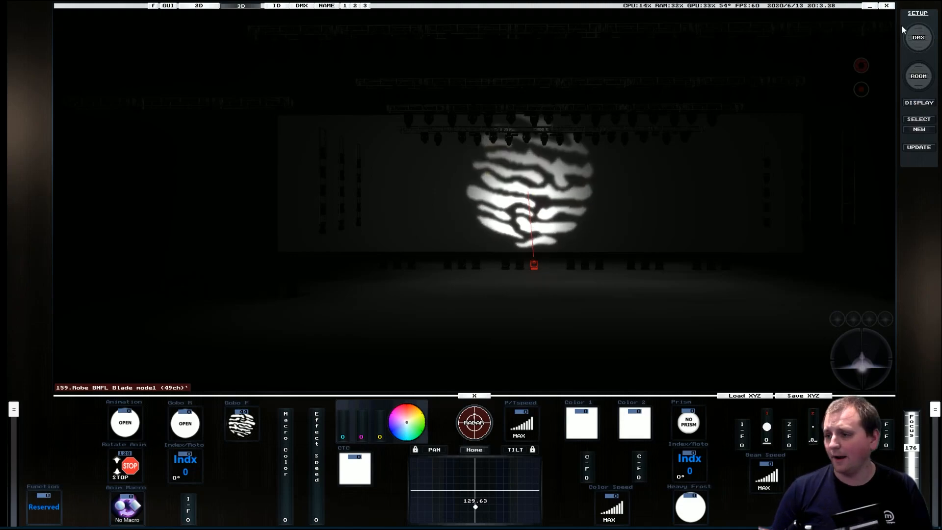
mouse_move(753, 95)
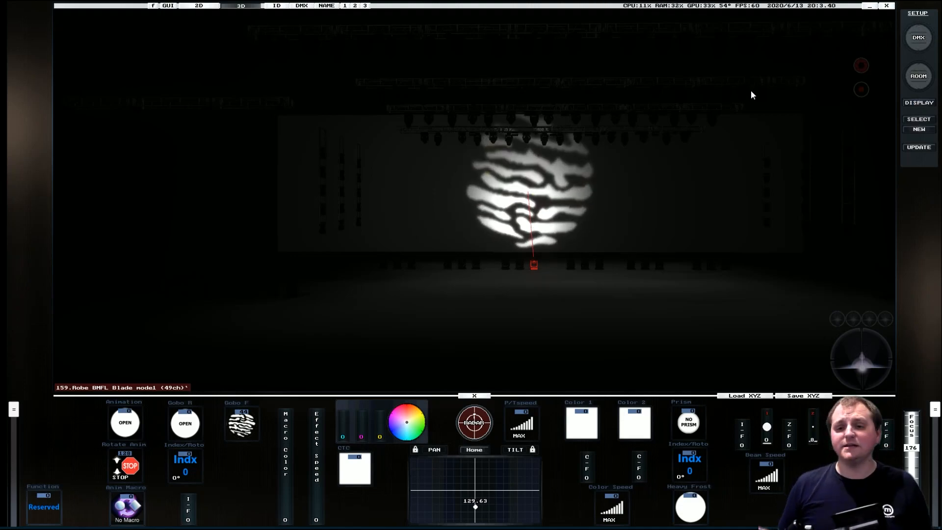